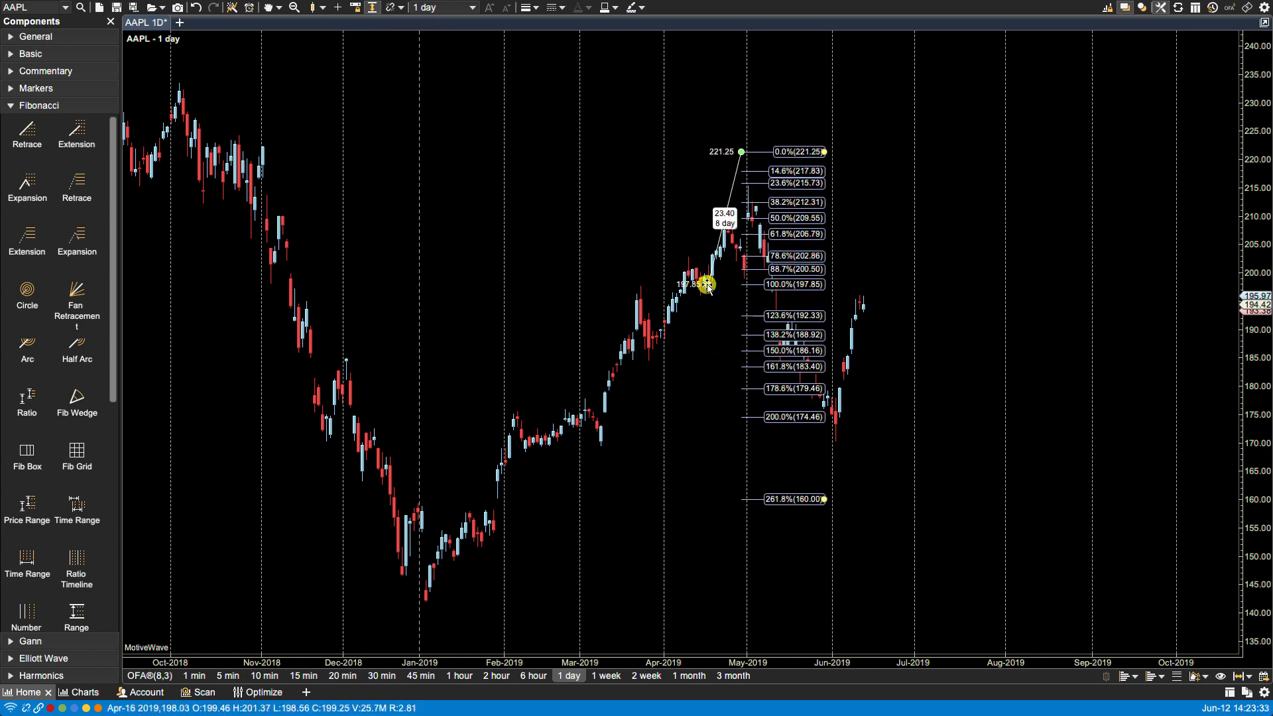
Step: Anchor the retracement between the 142.00 January low and the 215.31 May high
left_click_drag(706, 284, 426, 601)
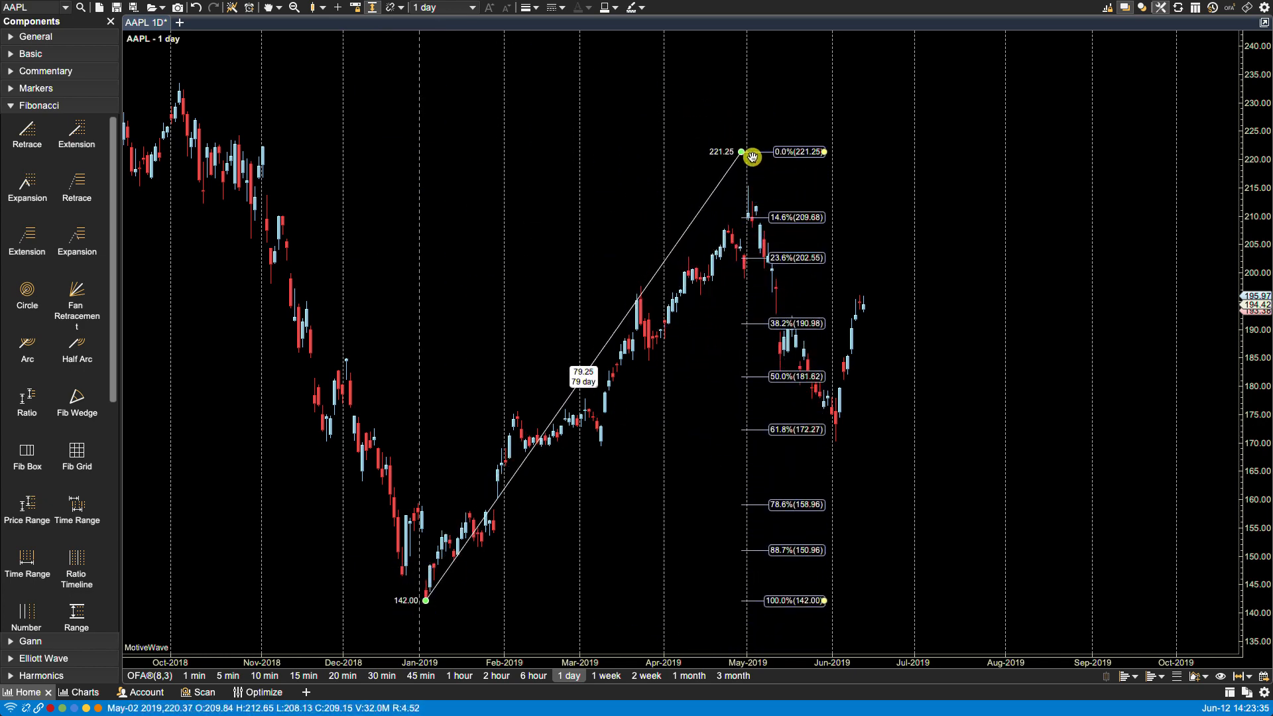
left_click_drag(751, 154, 744, 186)
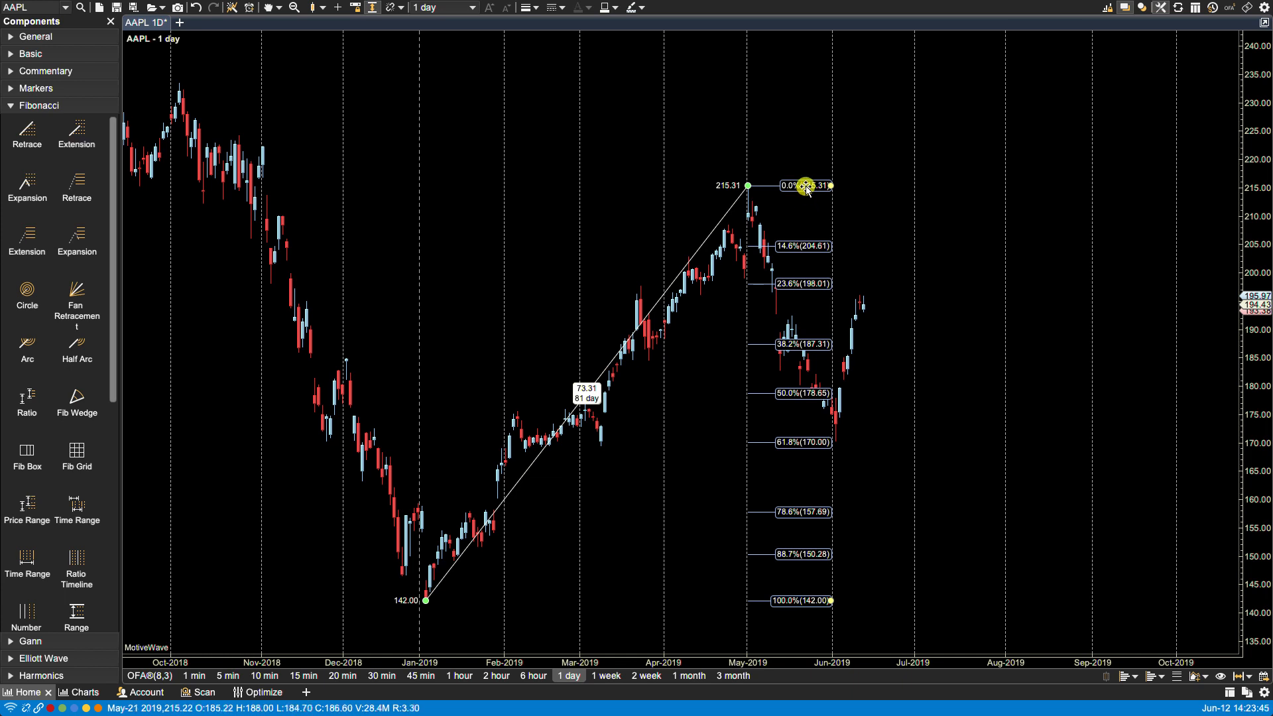
Step: Bring up Retrace Properties on the Ratios tab from the 0% level
double_click(804, 185)
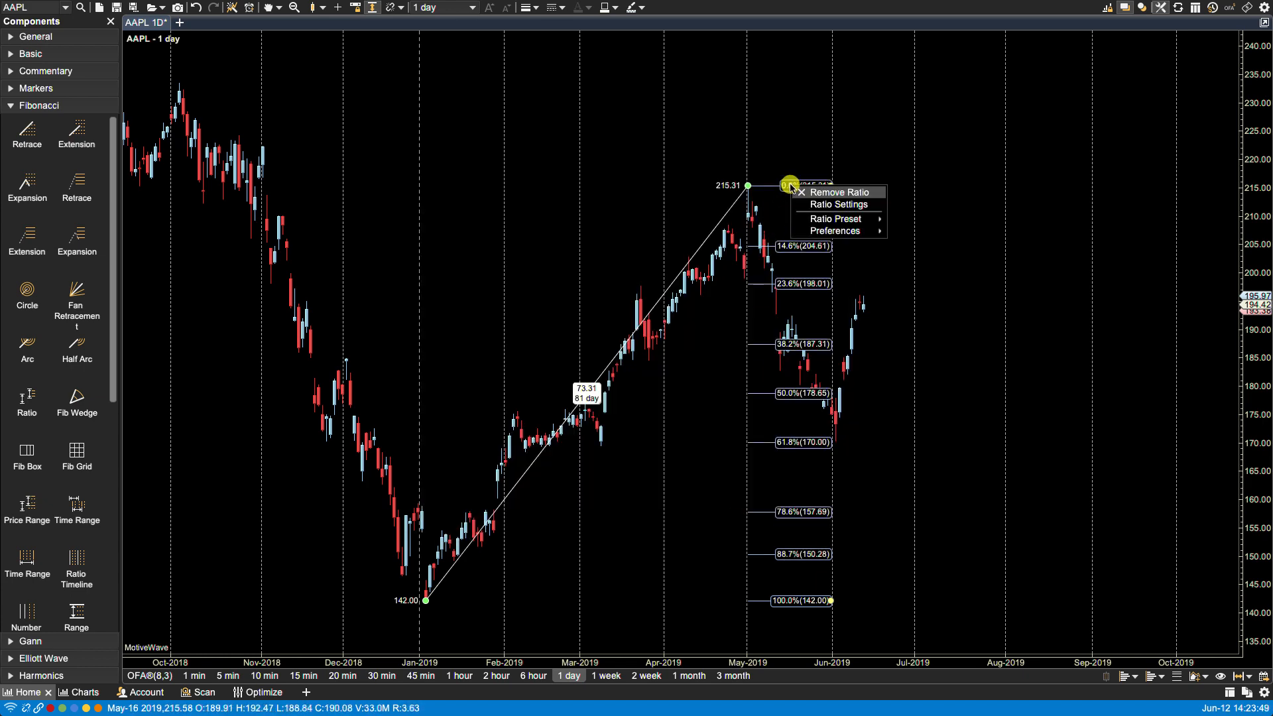
left_click(837, 204)
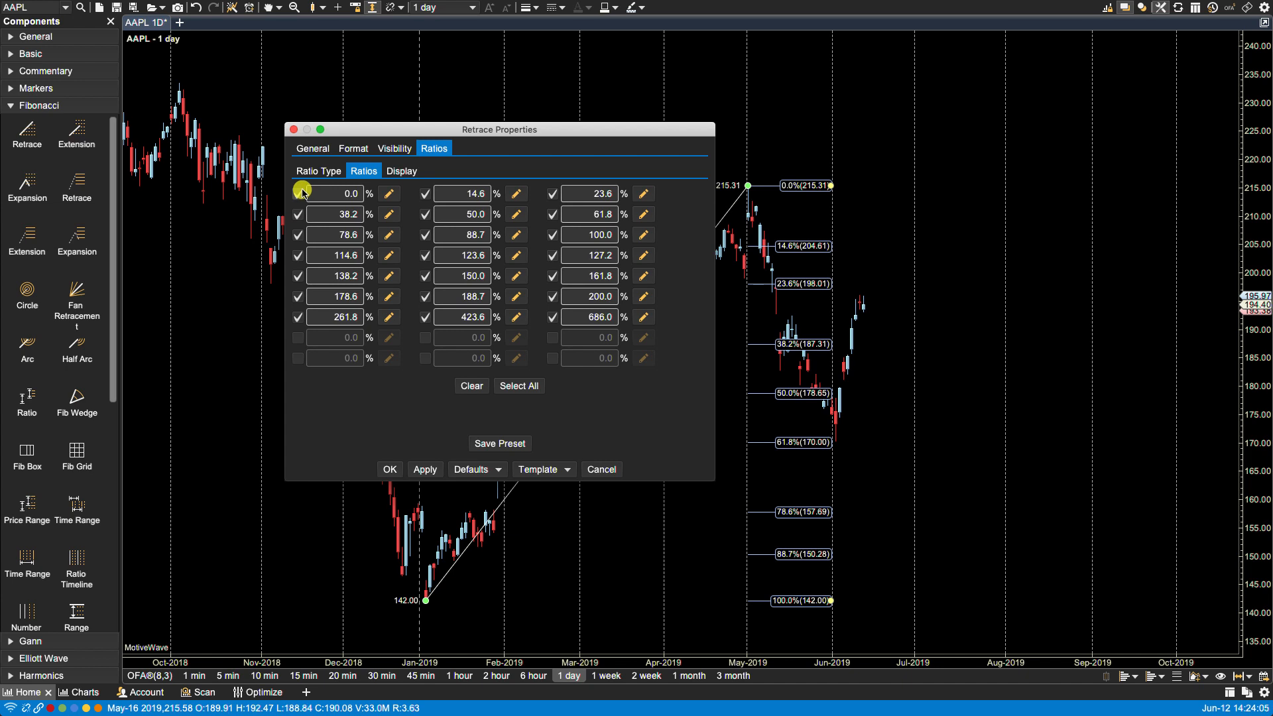
left_click(332, 192)
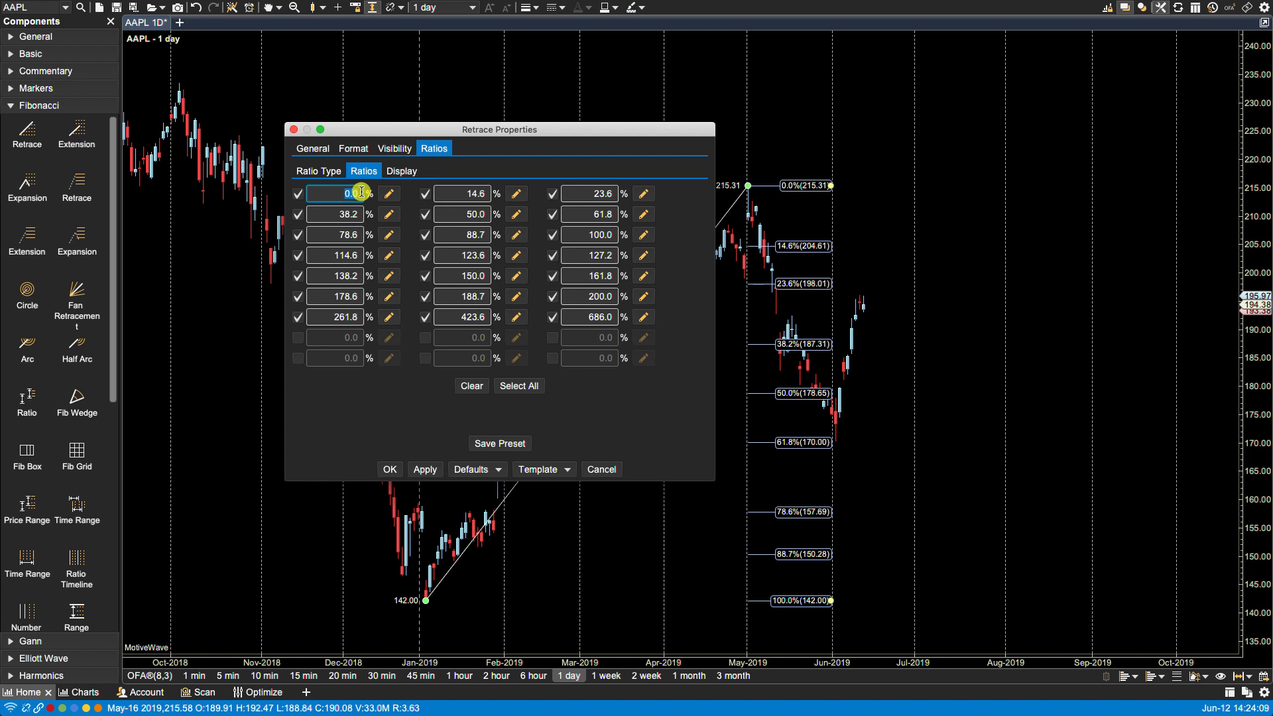
mouse_move(390, 194)
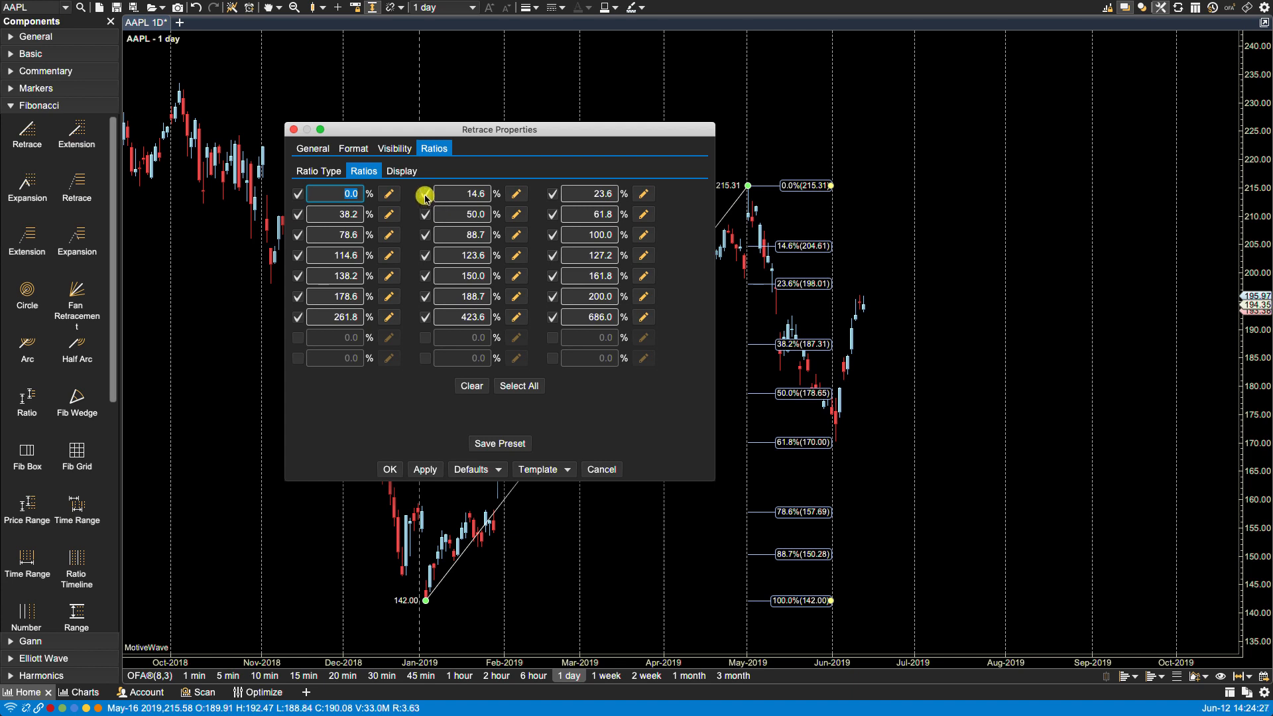
left_click(425, 194)
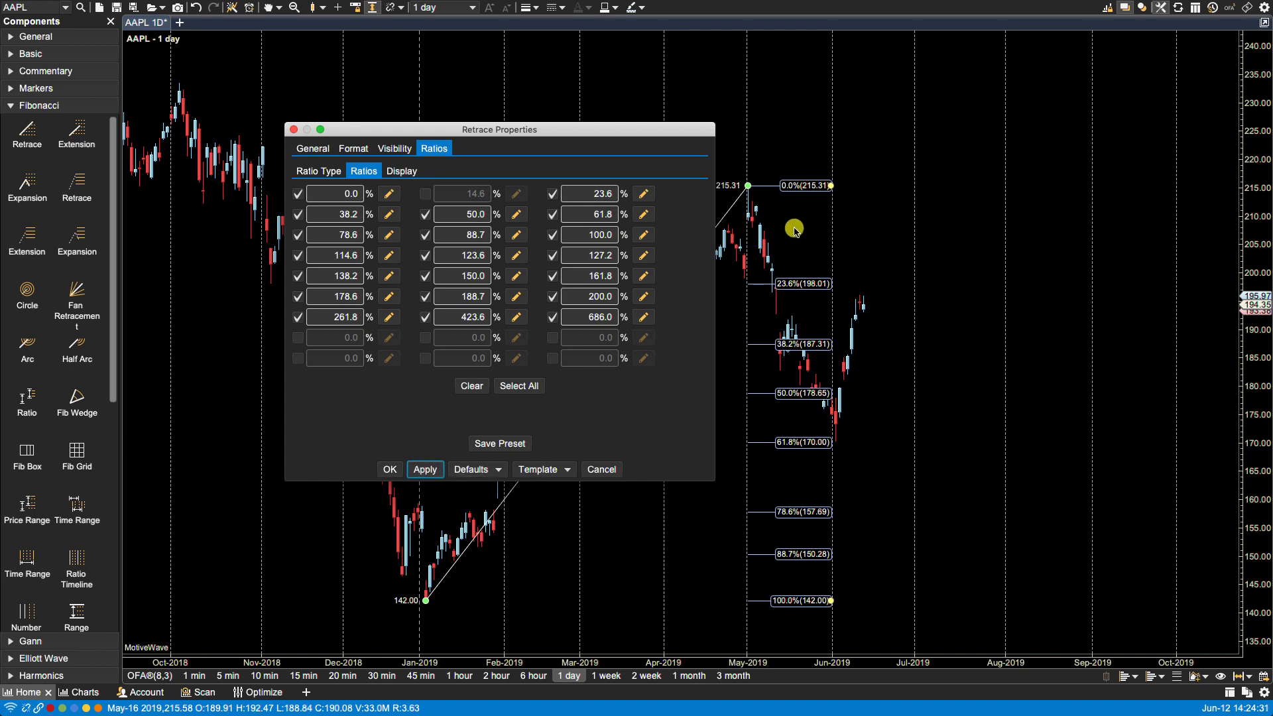
mouse_move(731, 229)
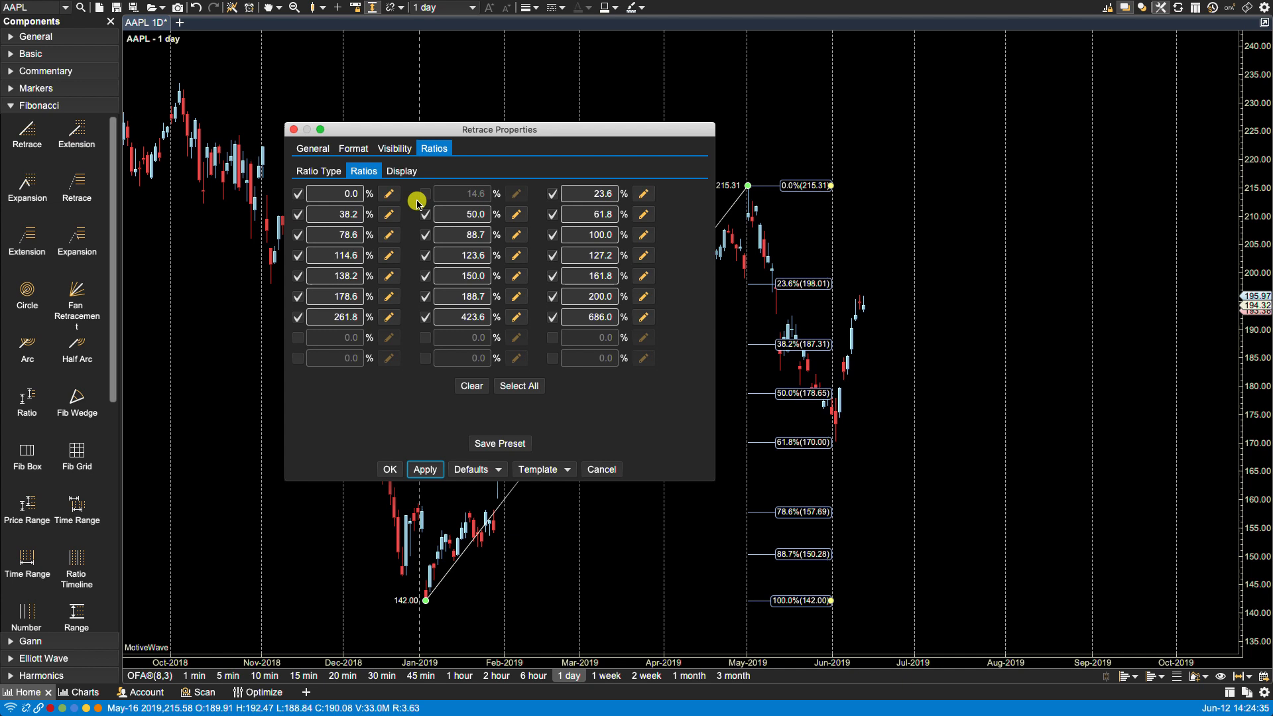
left_click(425, 194)
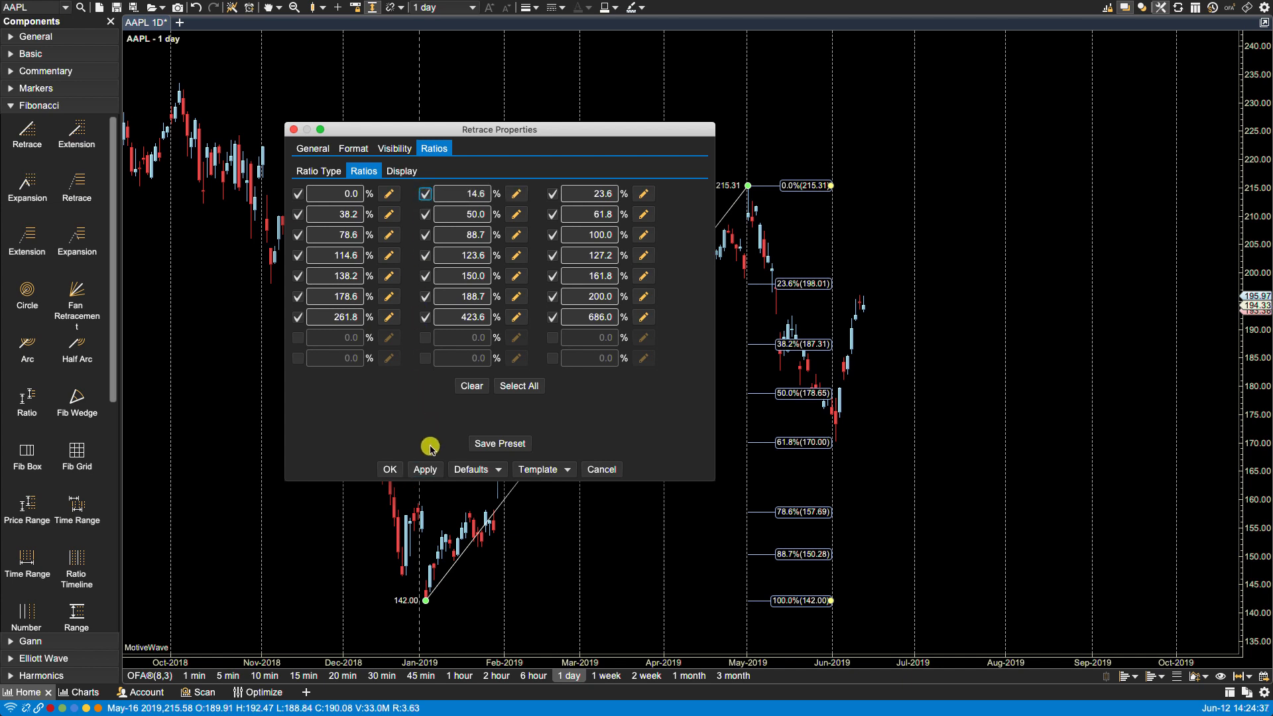
left_click(424, 470)
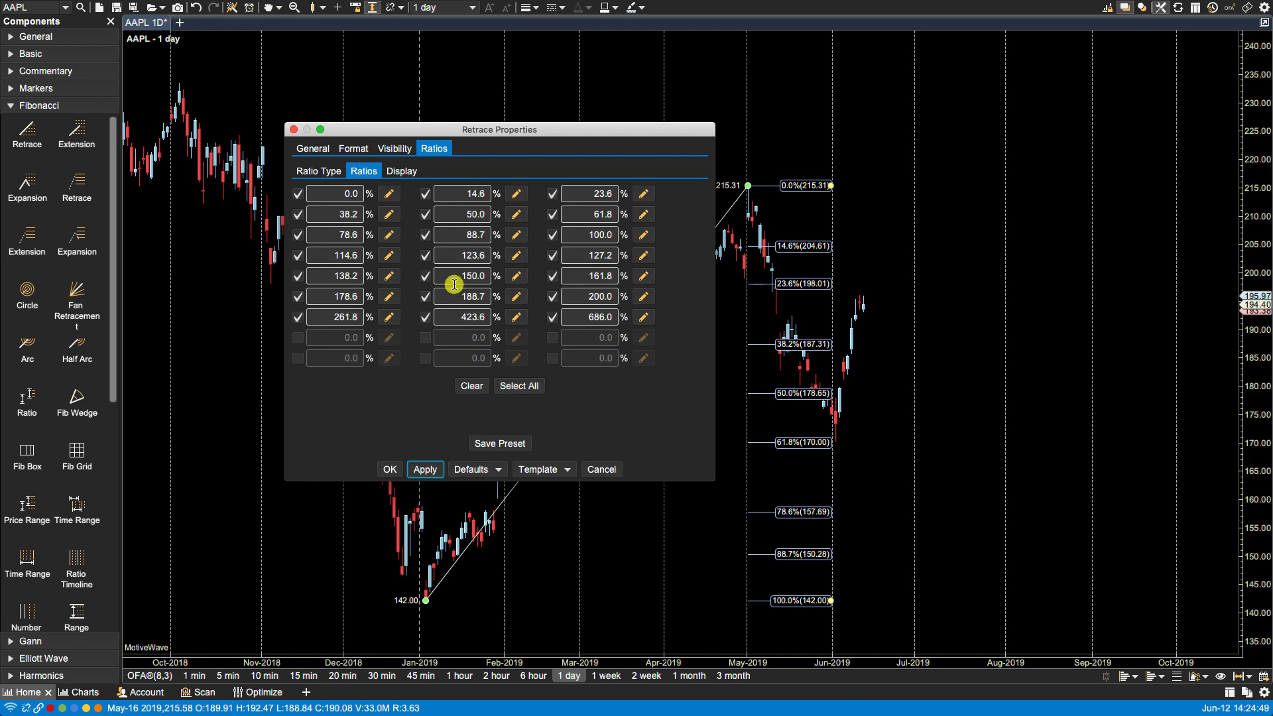
mouse_move(476, 228)
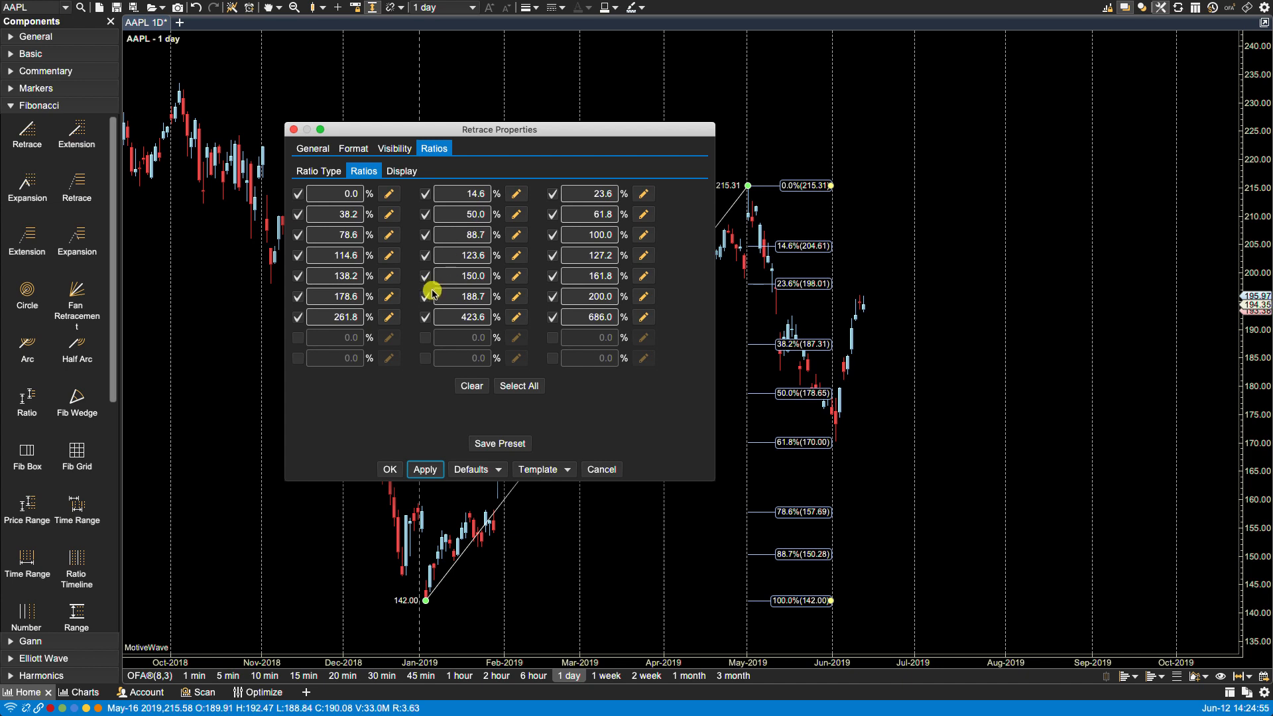
mouse_move(426, 366)
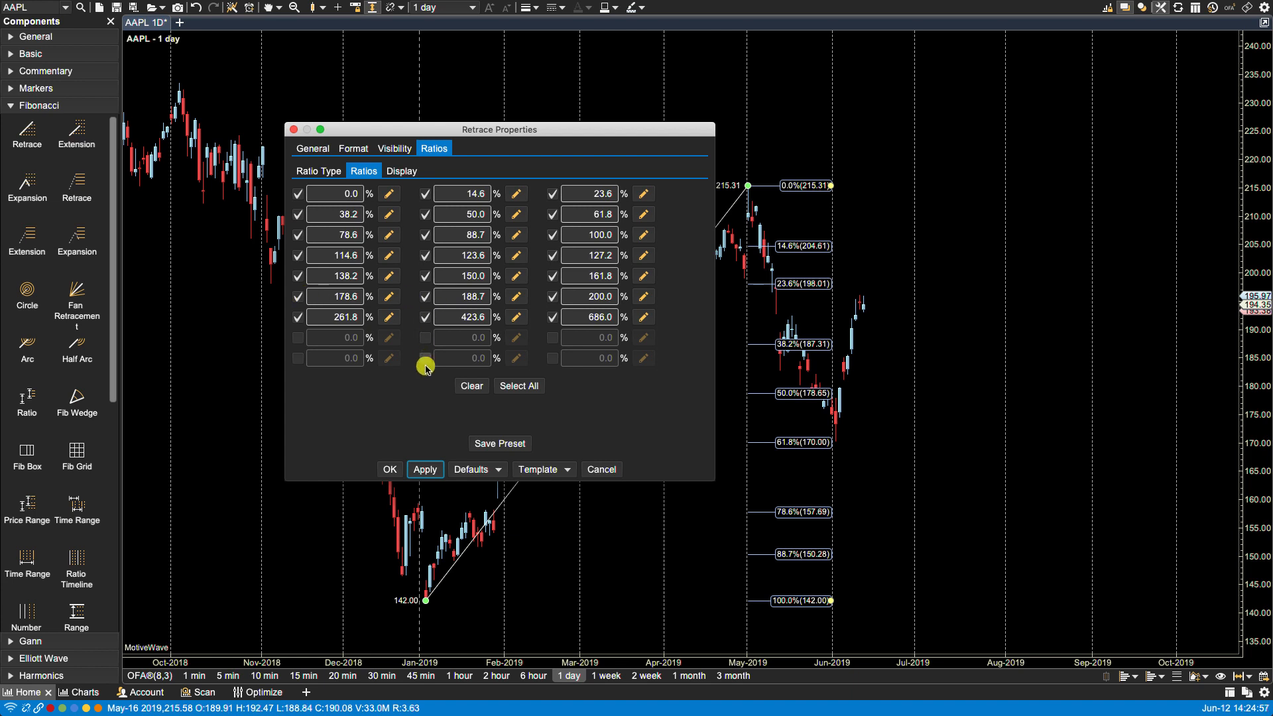
Step: Clear all ratios, re-enable only 0, 38.2, 50, 78.6 and 100, and apply them
left_click(471, 386)
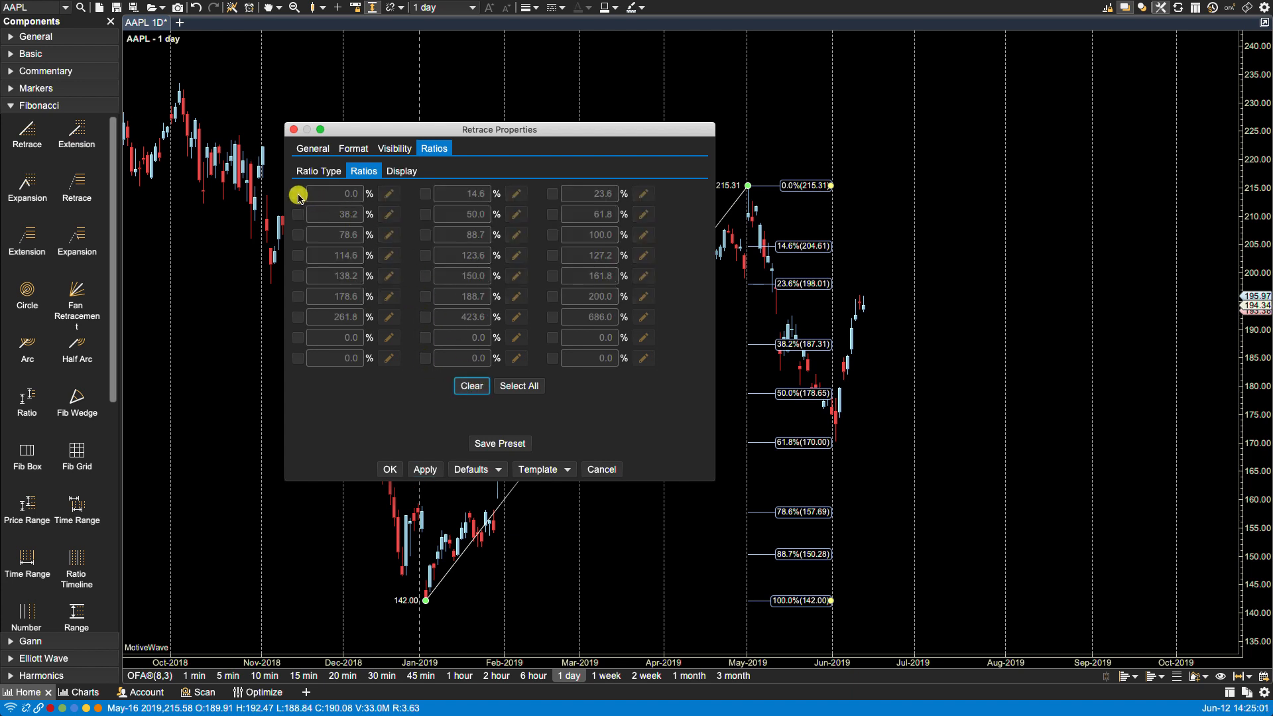
left_click(297, 215)
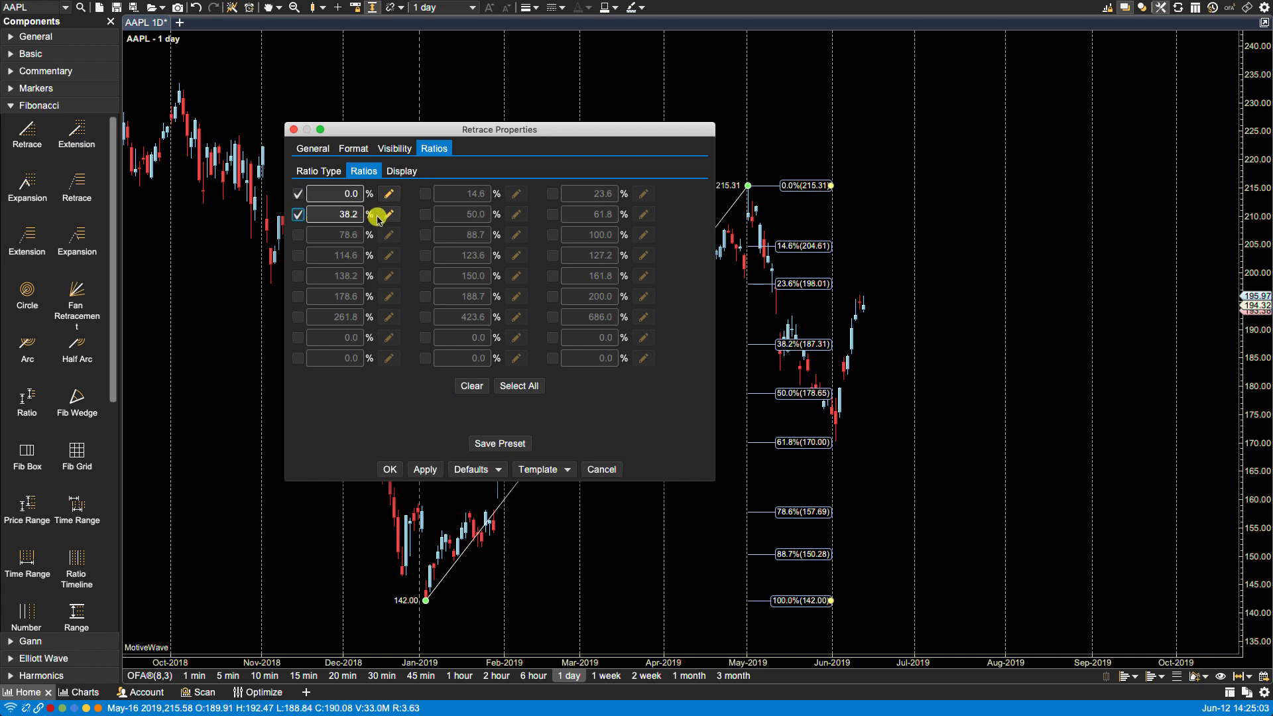
left_click(426, 215)
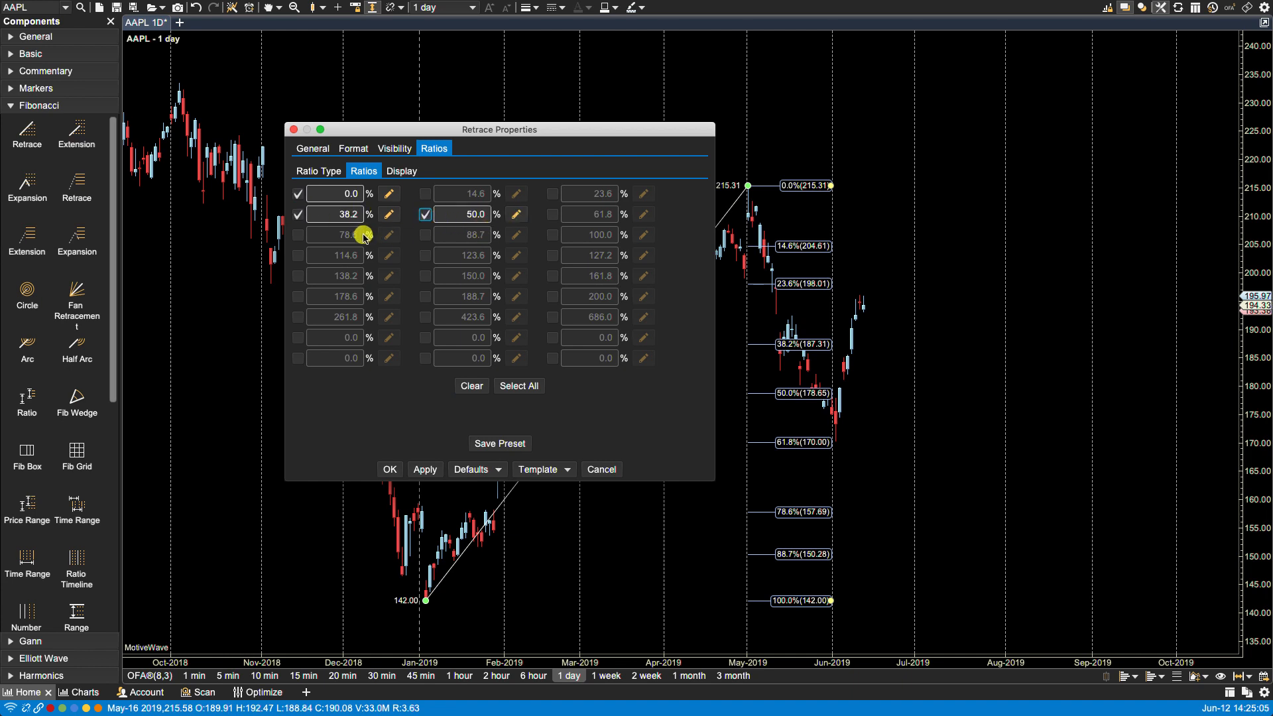
left_click(299, 235)
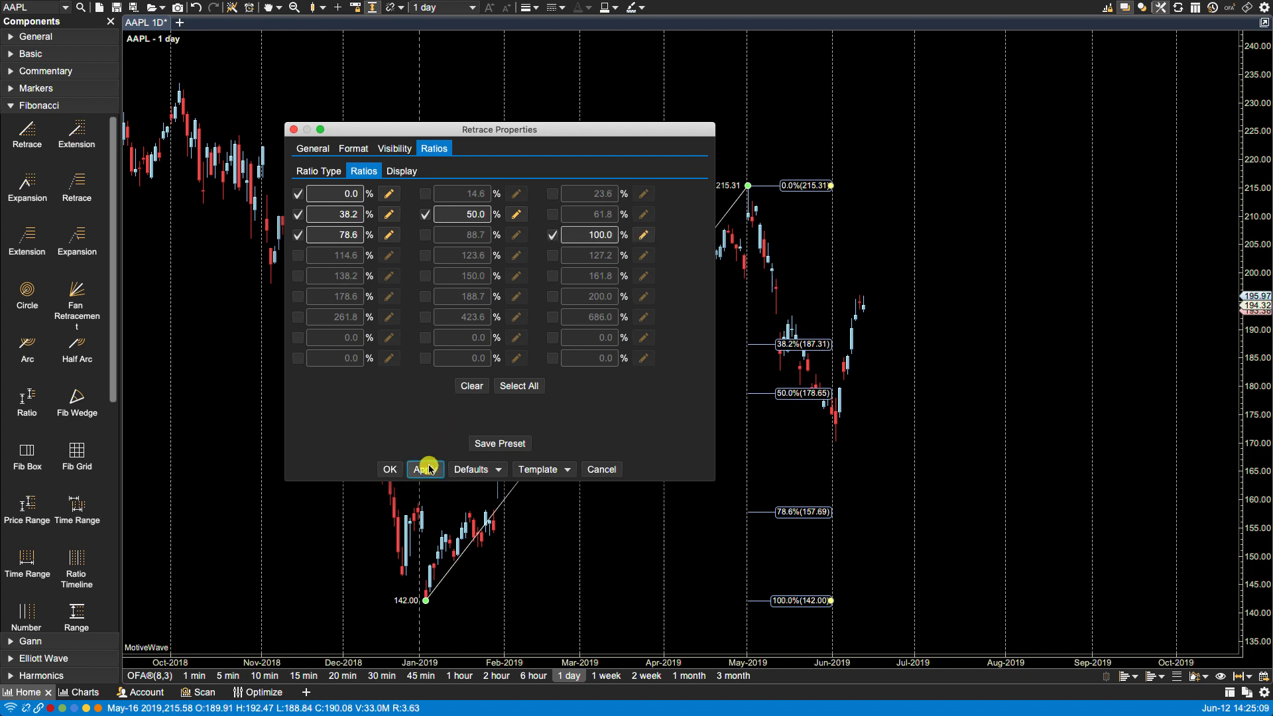
left_click(424, 469)
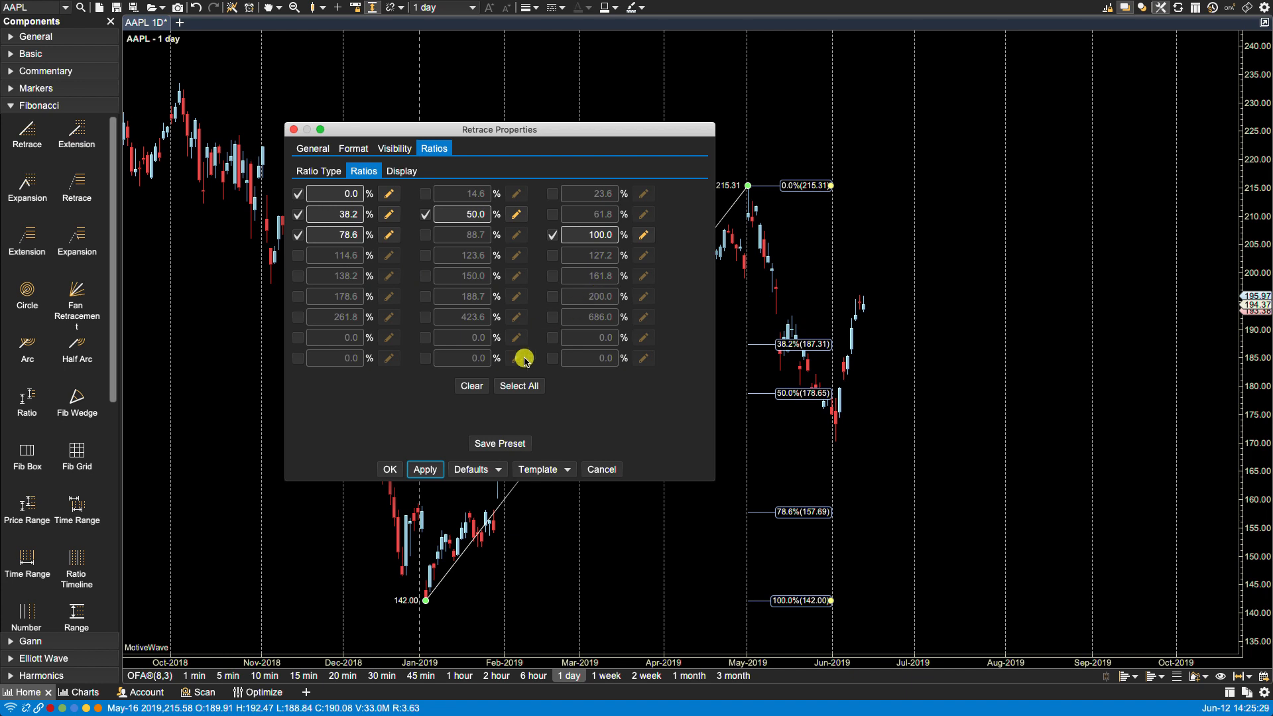
Step: Select all ratio levels, including 14.6 and 23.6, and apply them to the chart
left_click(519, 386)
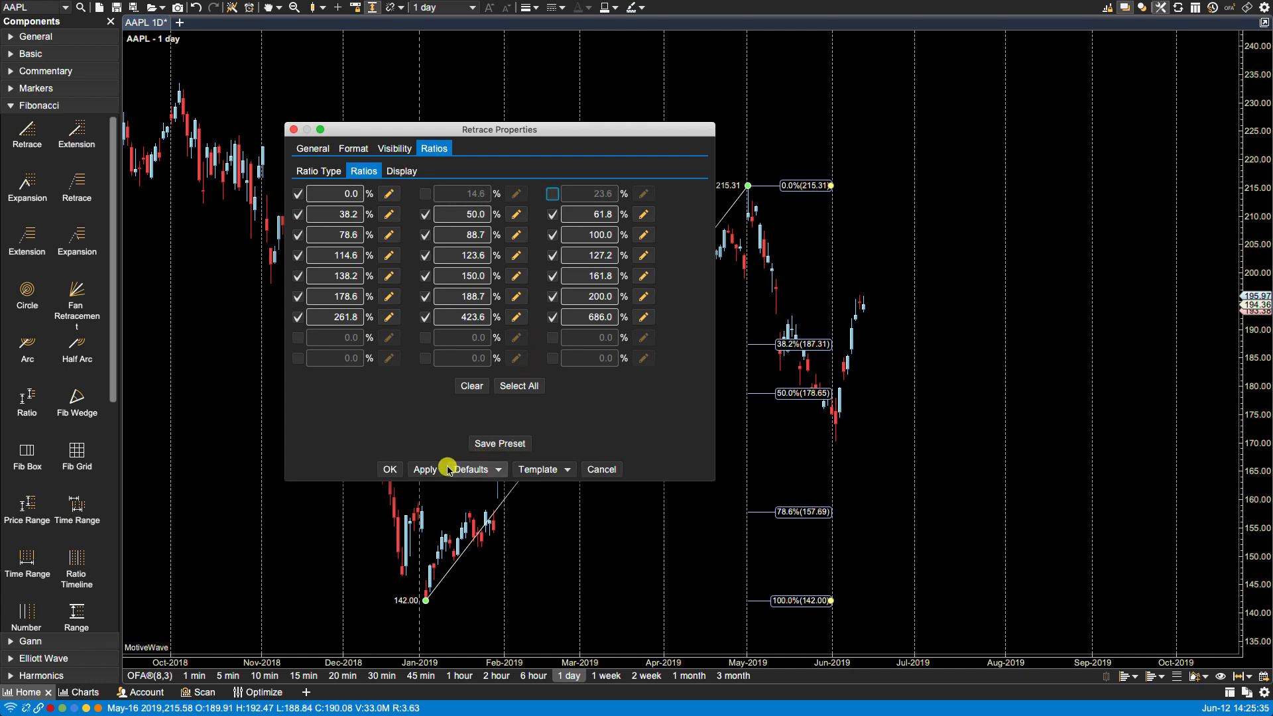
left_click(424, 469)
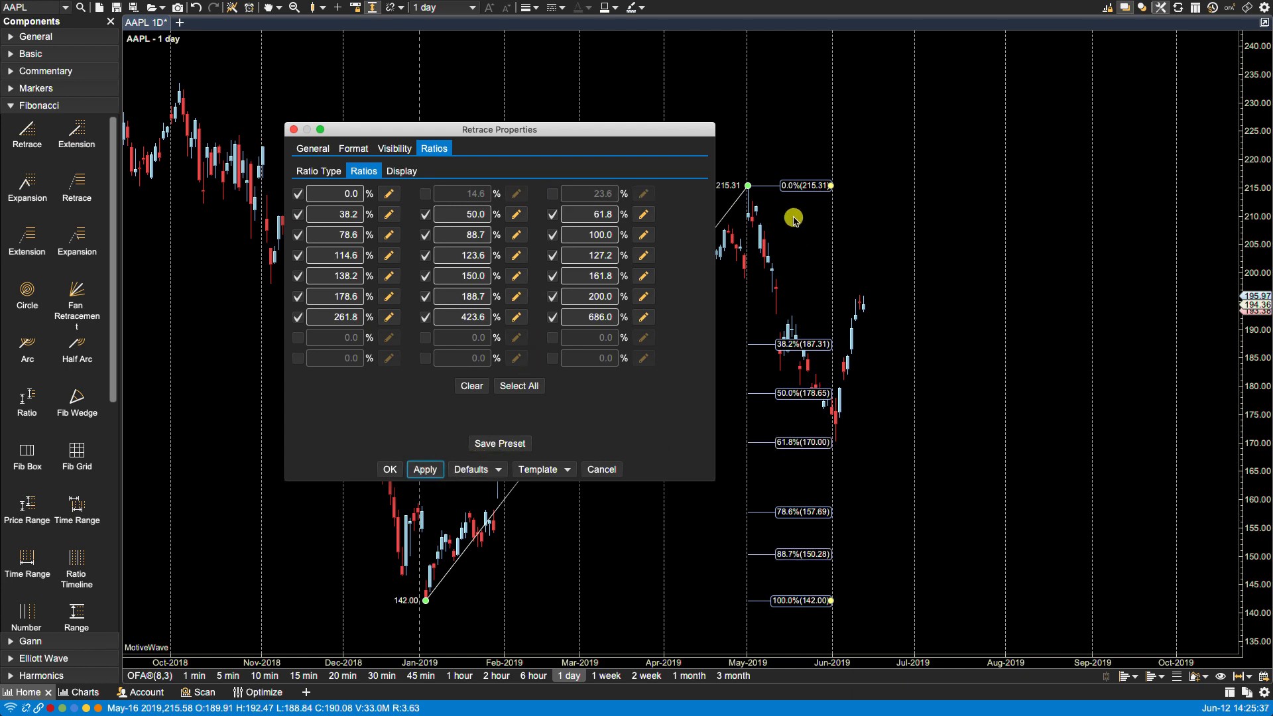
mouse_move(794, 280)
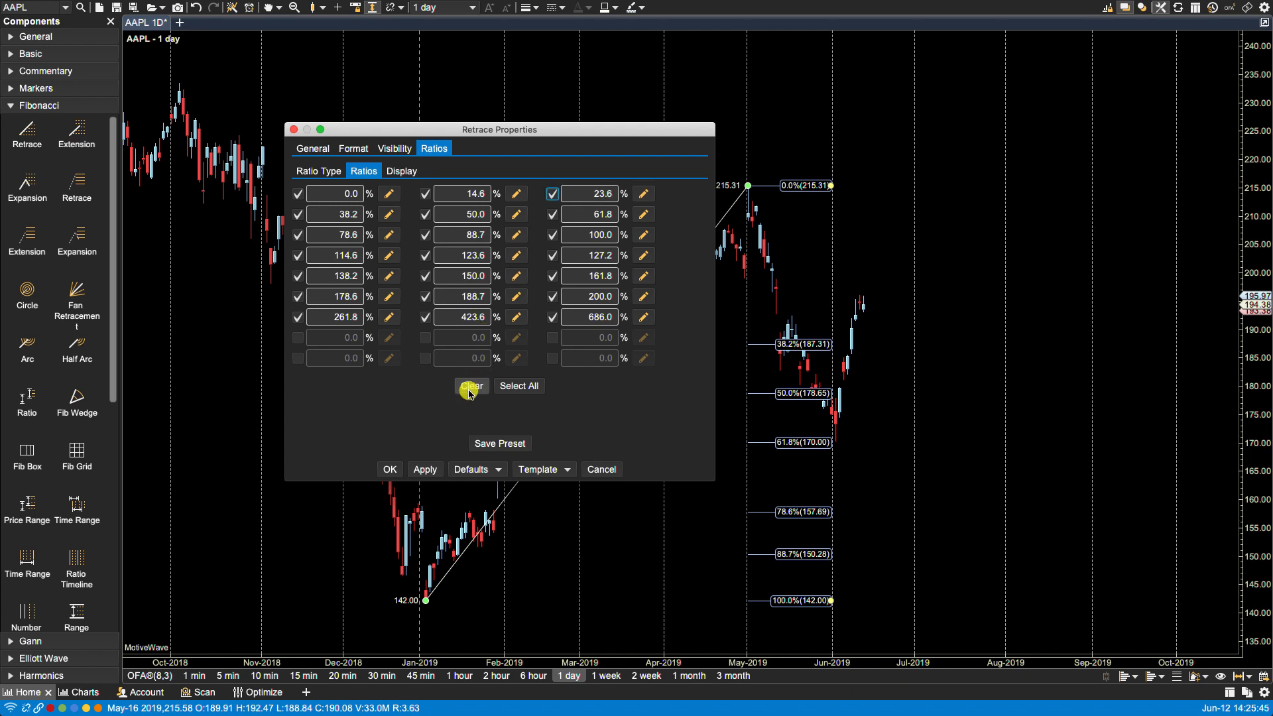
left_click(424, 470)
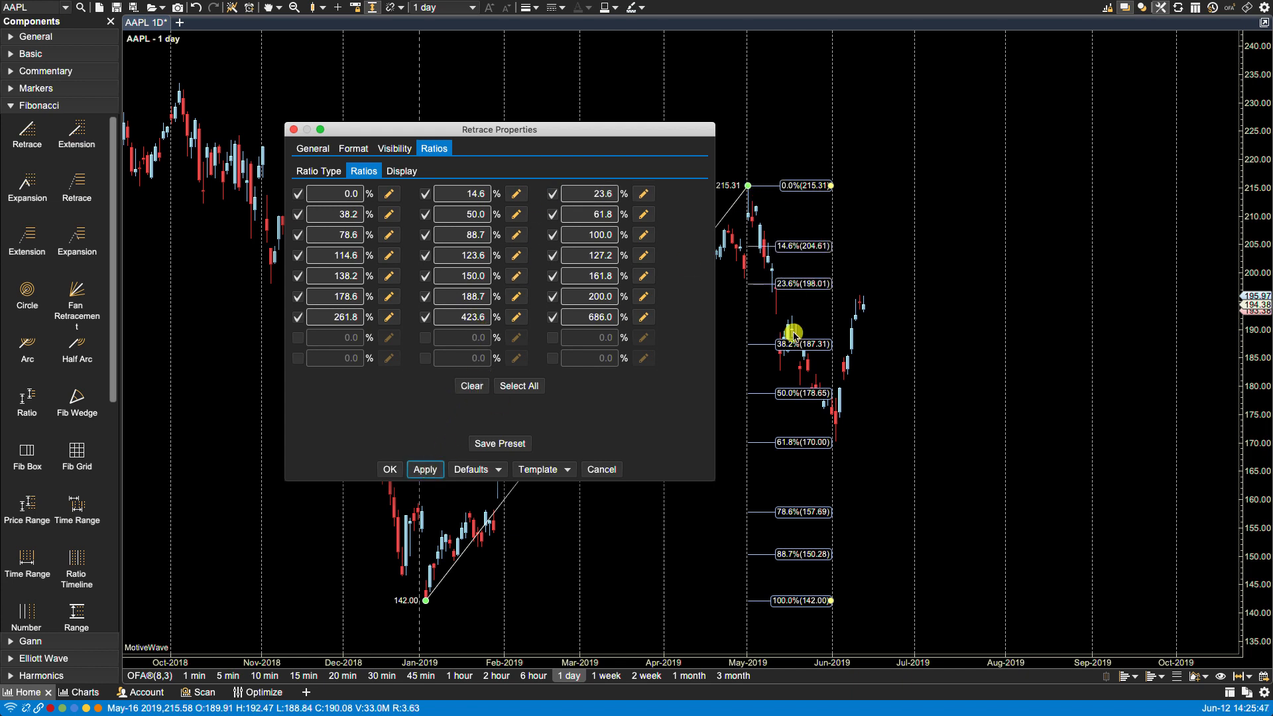
mouse_move(377, 244)
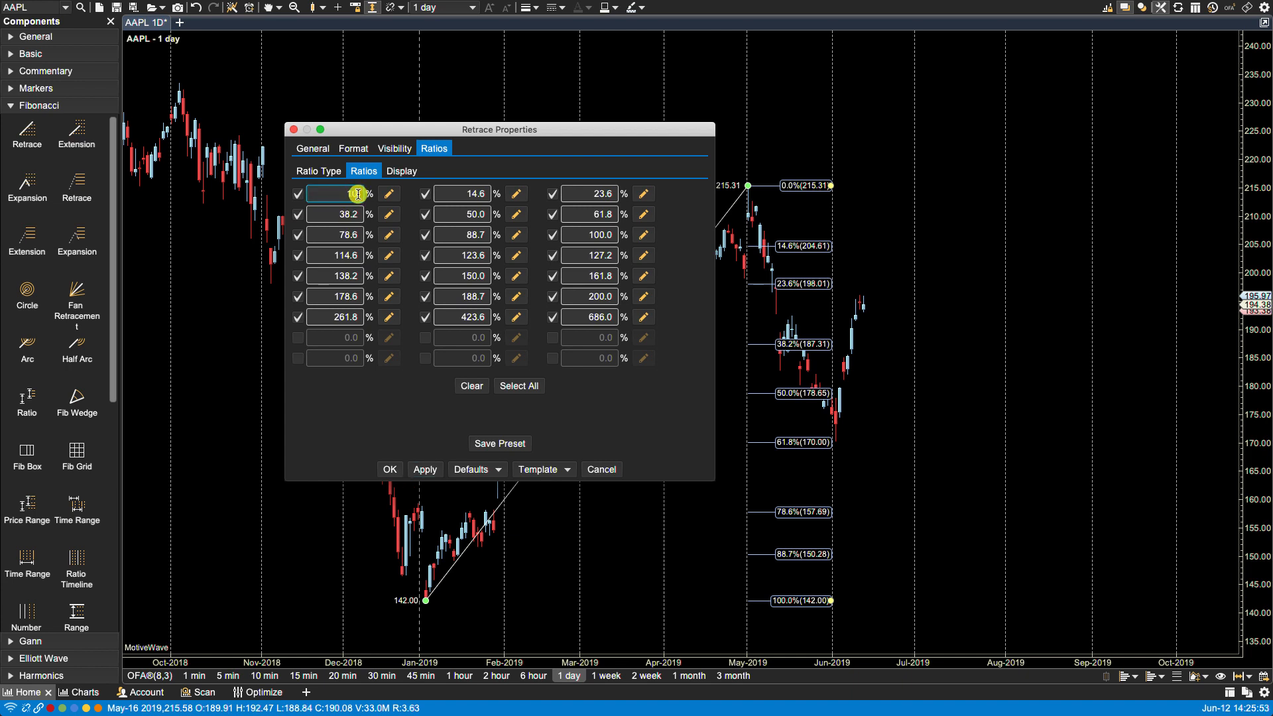
type("10.0")
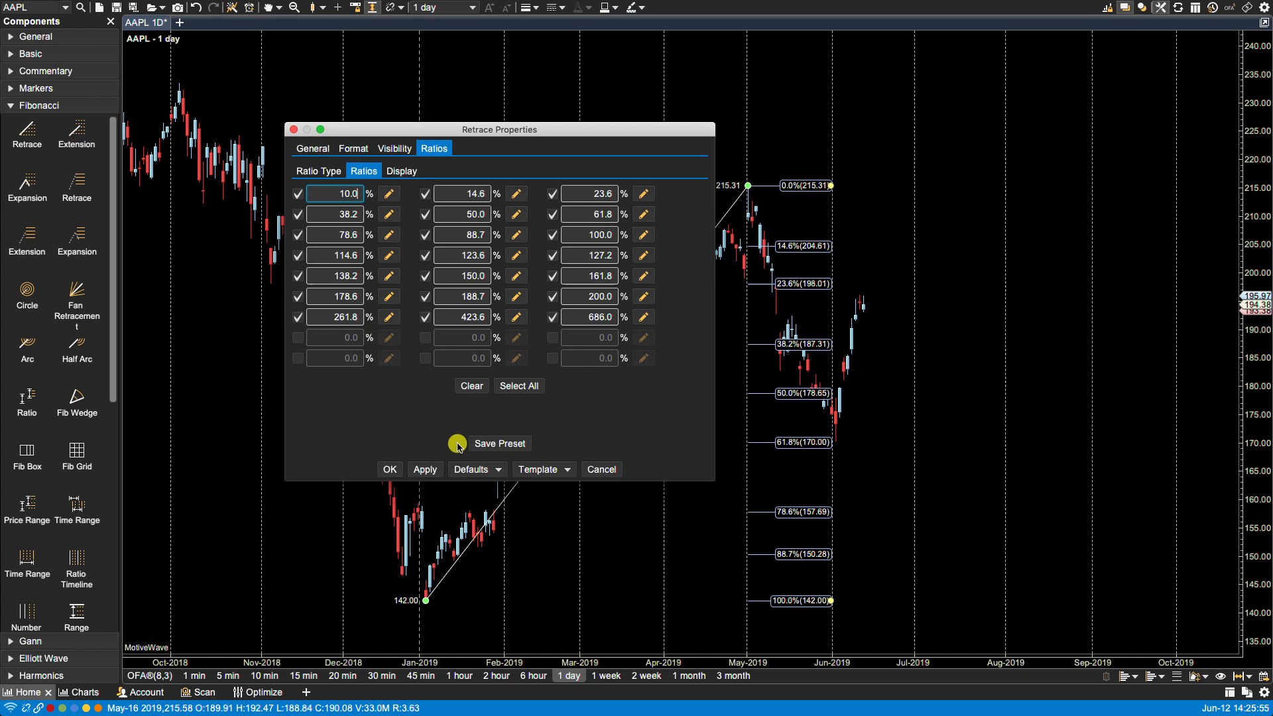
left_click(424, 469)
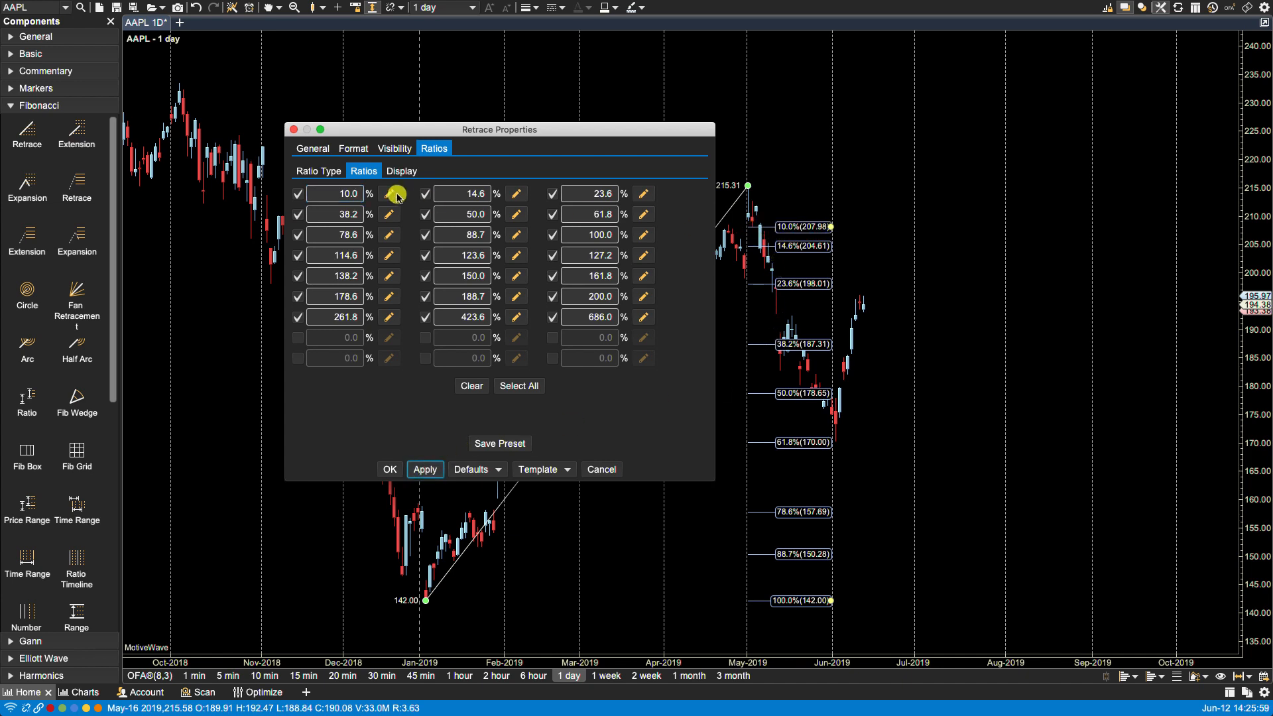
left_click(334, 193)
type("0")
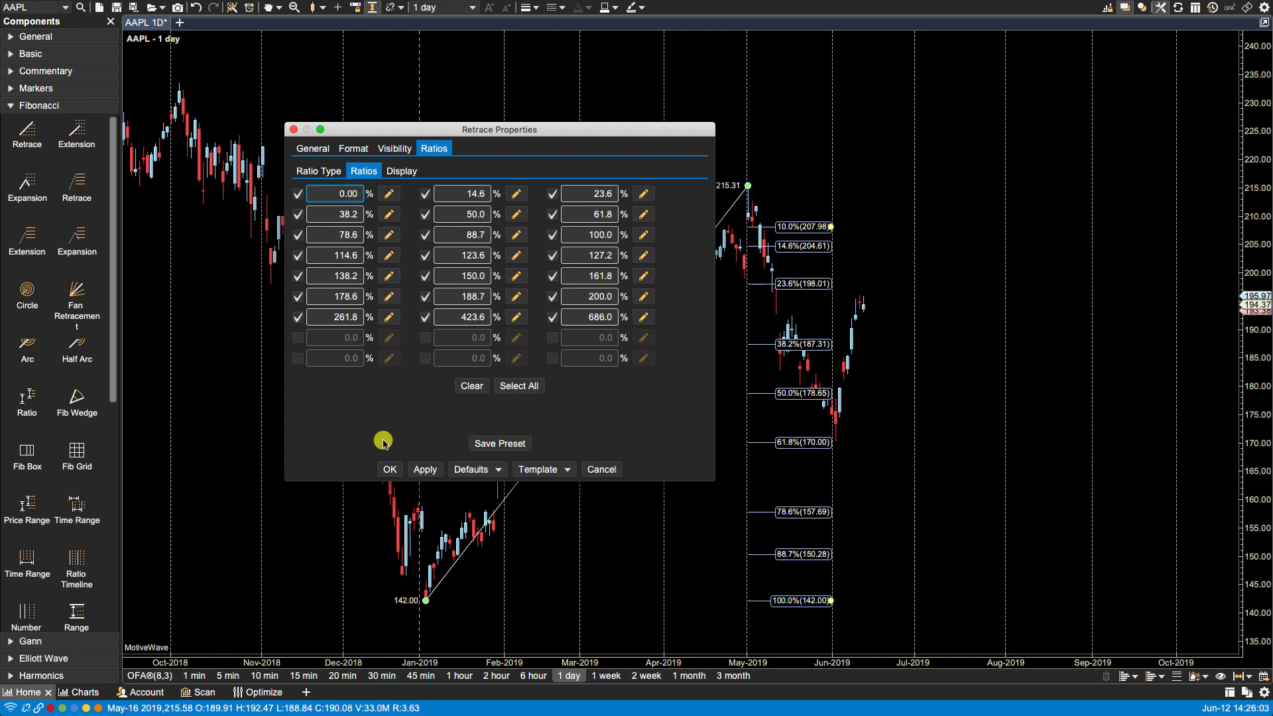
left_click(424, 469)
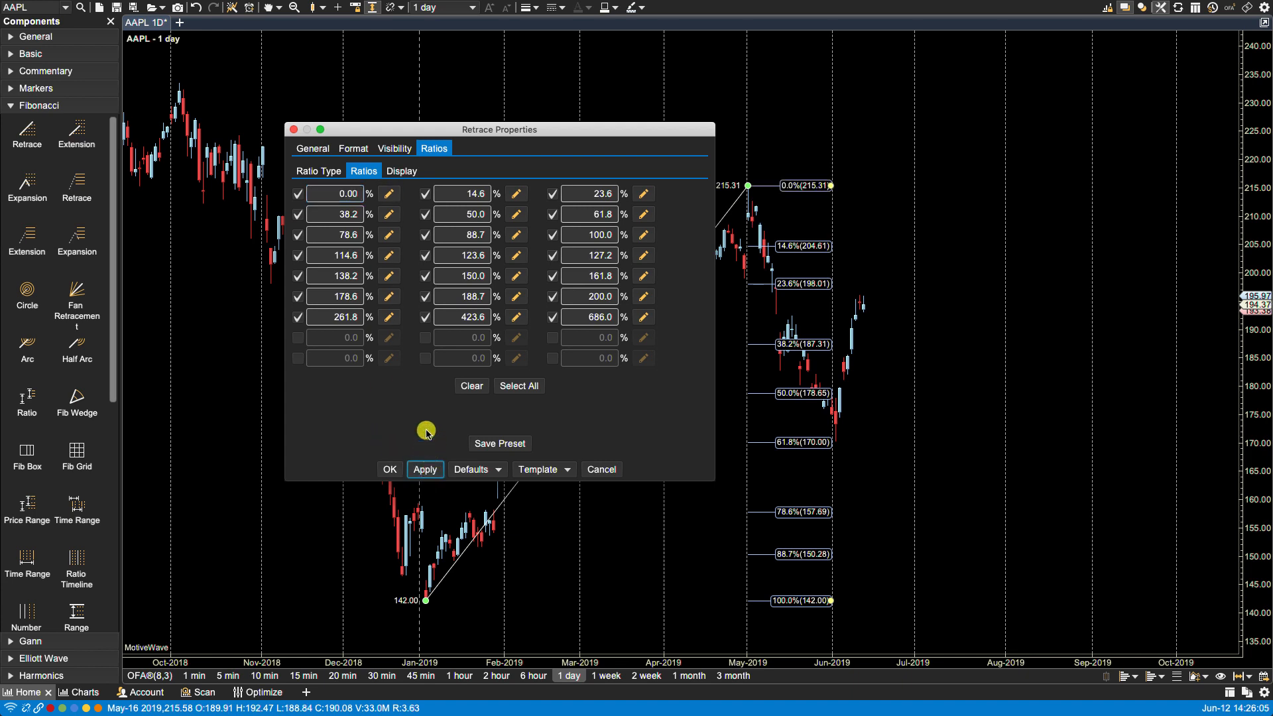
mouse_move(867, 169)
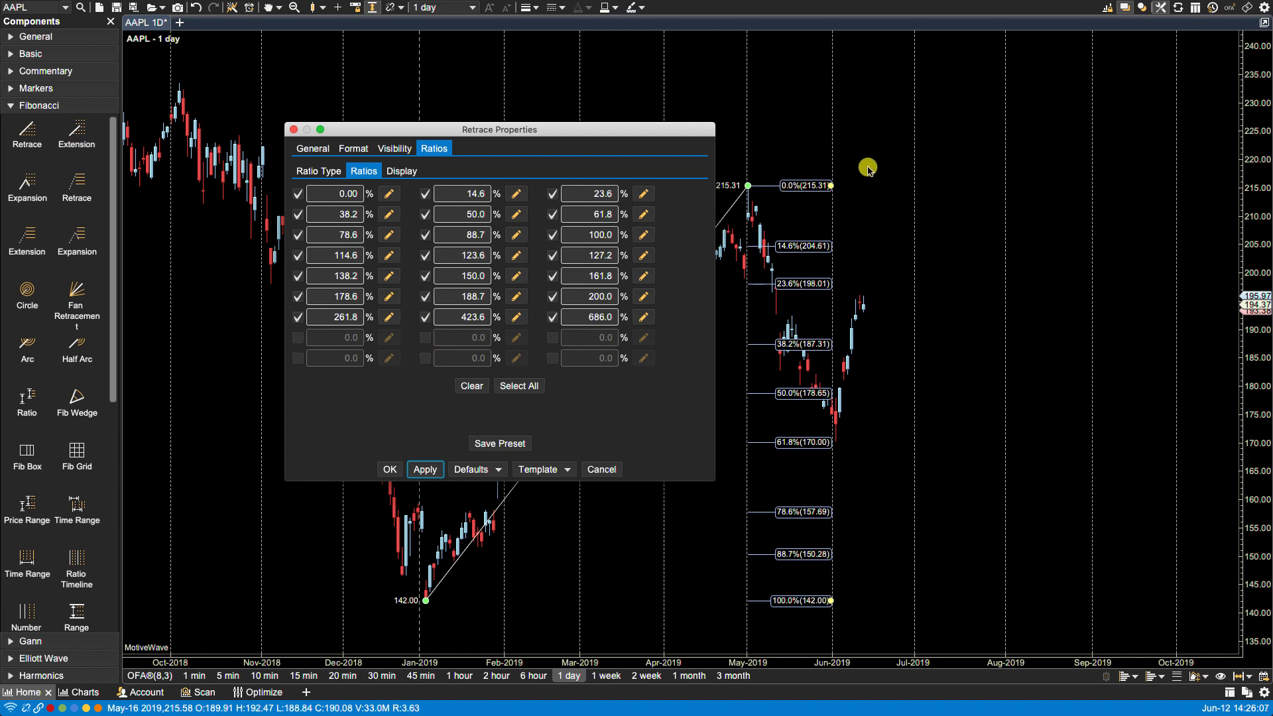
mouse_move(389, 194)
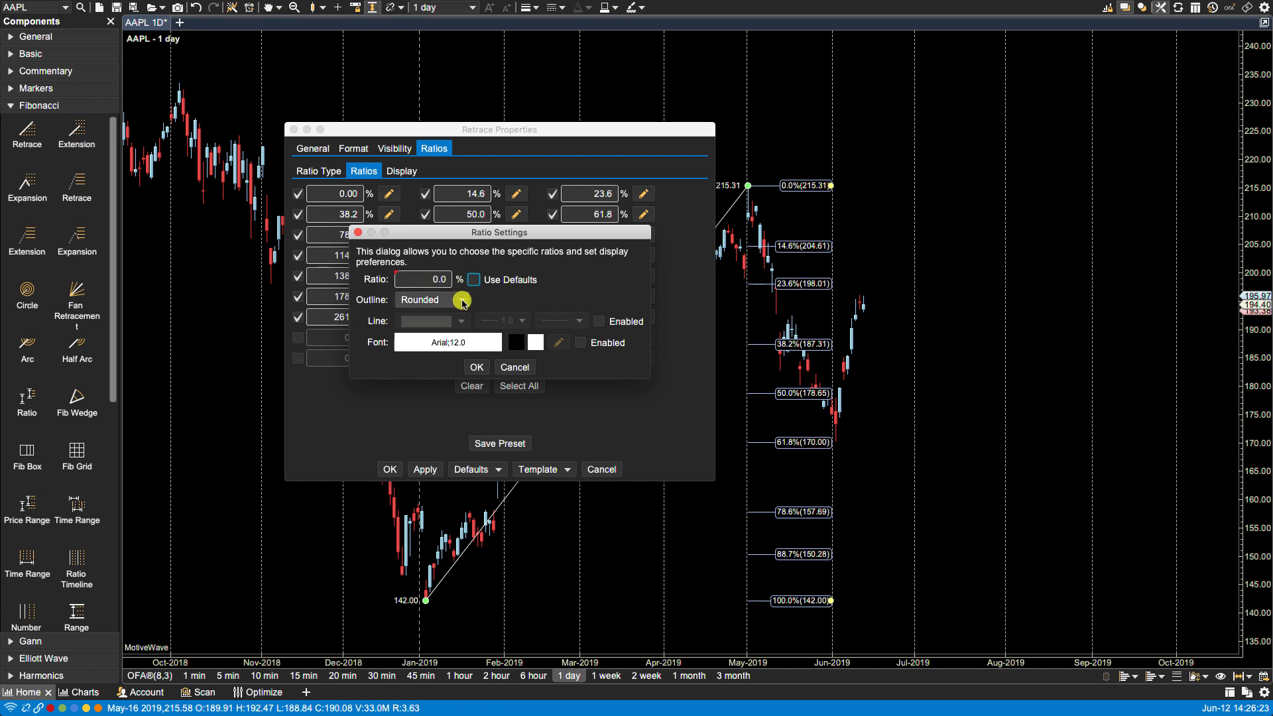
Step: Give the 0% level a yellow dashed rectangle outline and apply it to the retracement
left_click(431, 300)
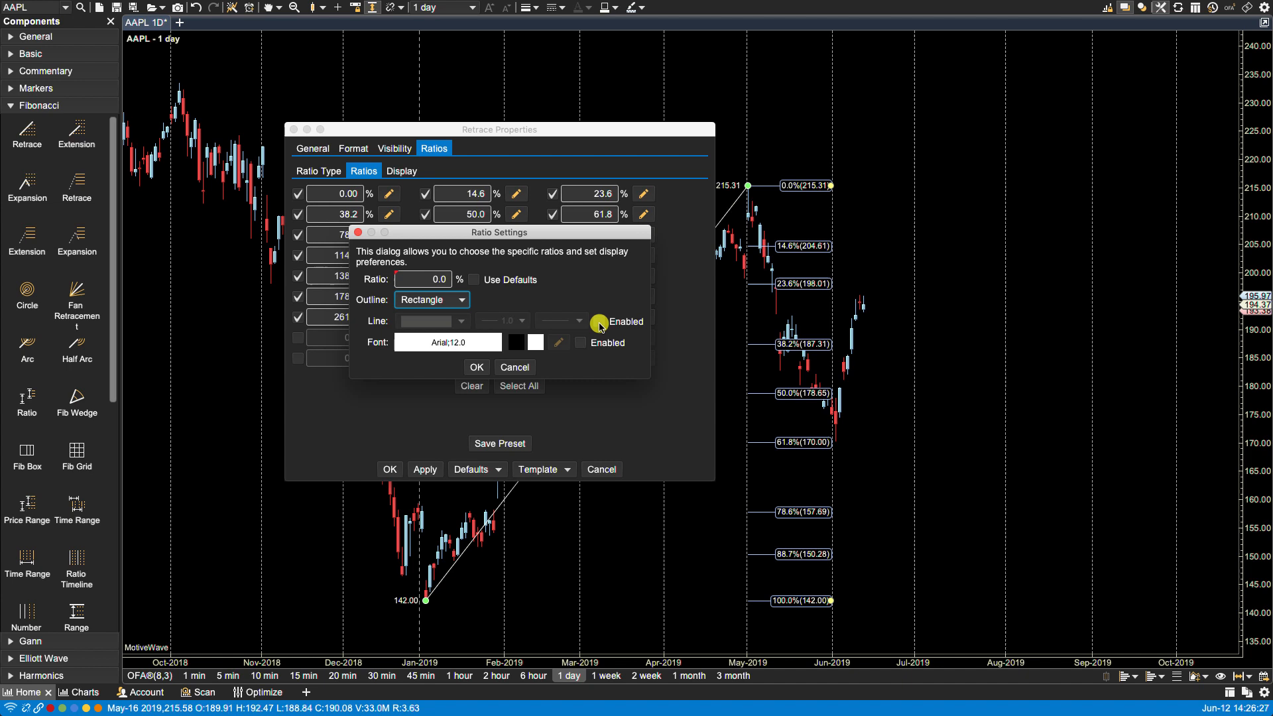
left_click(578, 320)
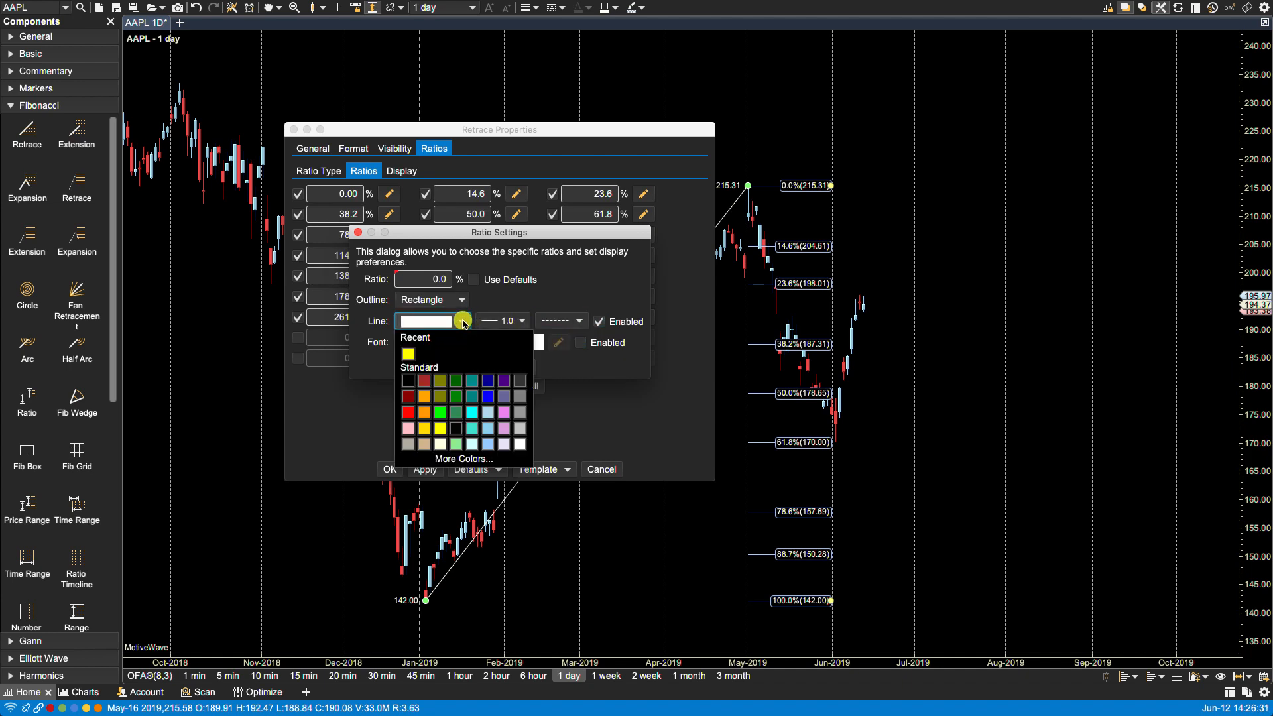
left_click(408, 353)
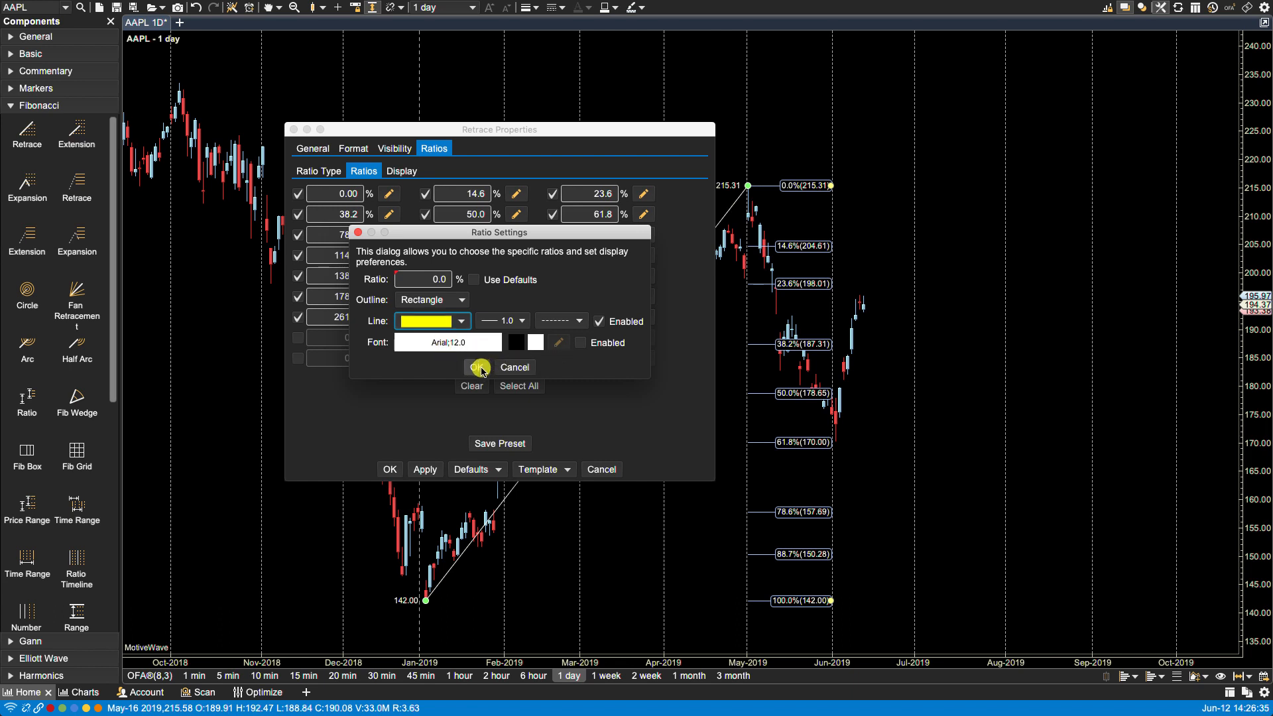
left_click(477, 367)
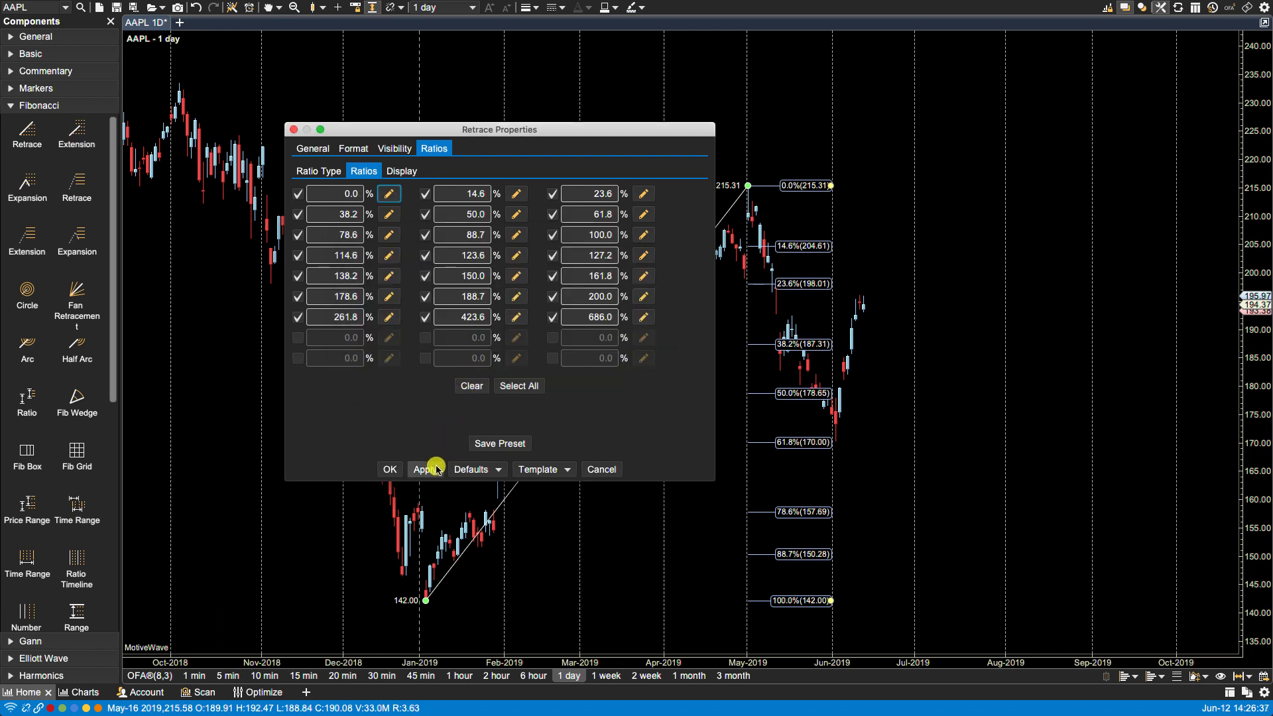
left_click(425, 469)
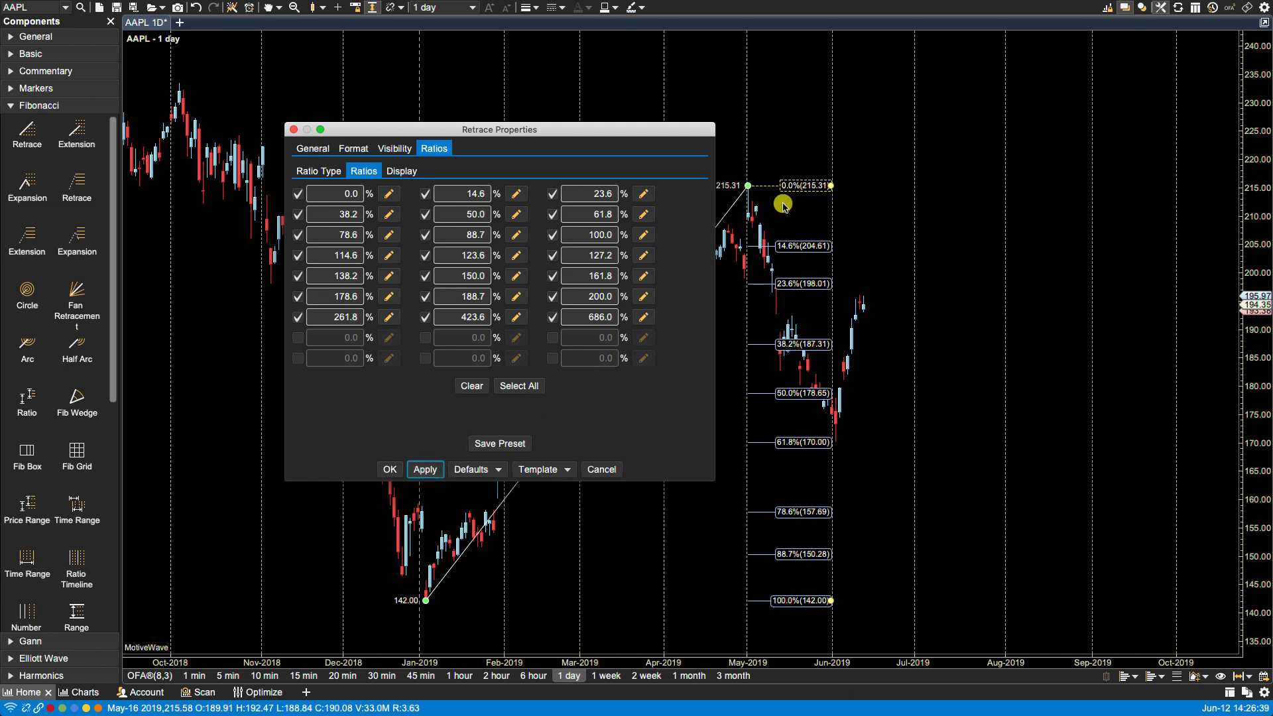
mouse_move(754, 177)
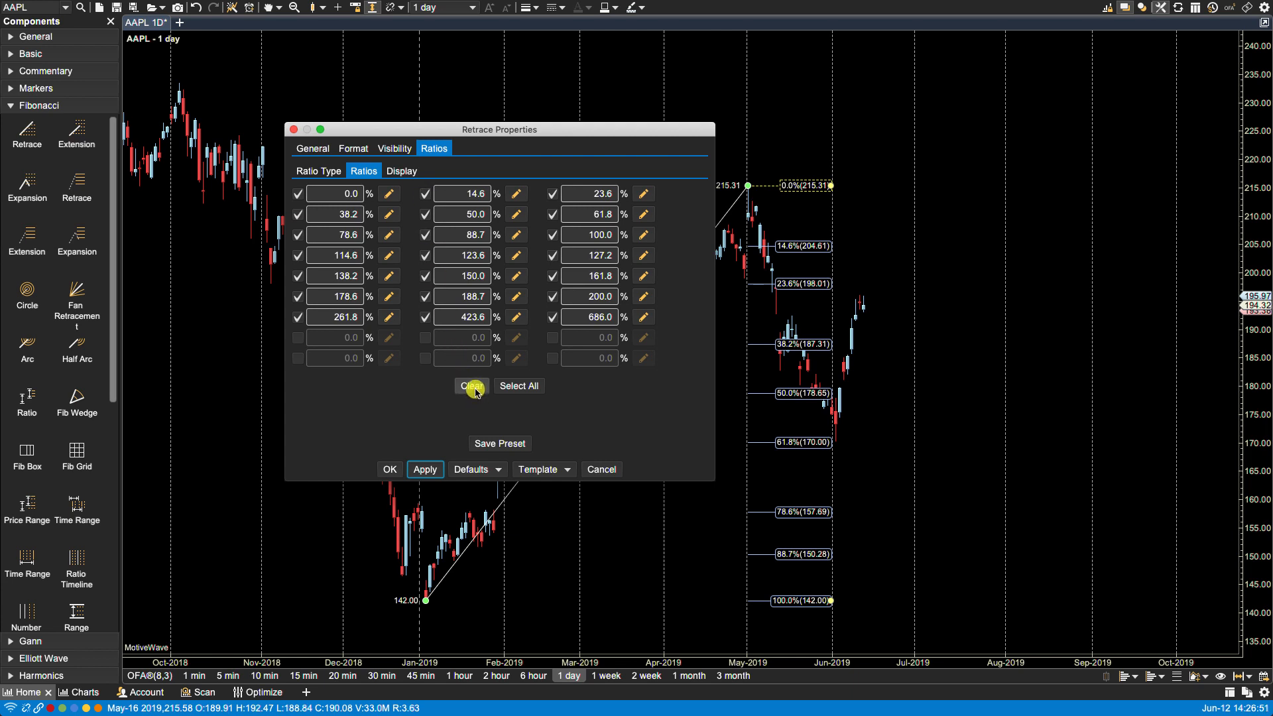
Step: Clear the ratios, keep only 0, 38.2, 50, 61.8, 78.6 and 100, and start saving a preset
left_click(471, 386)
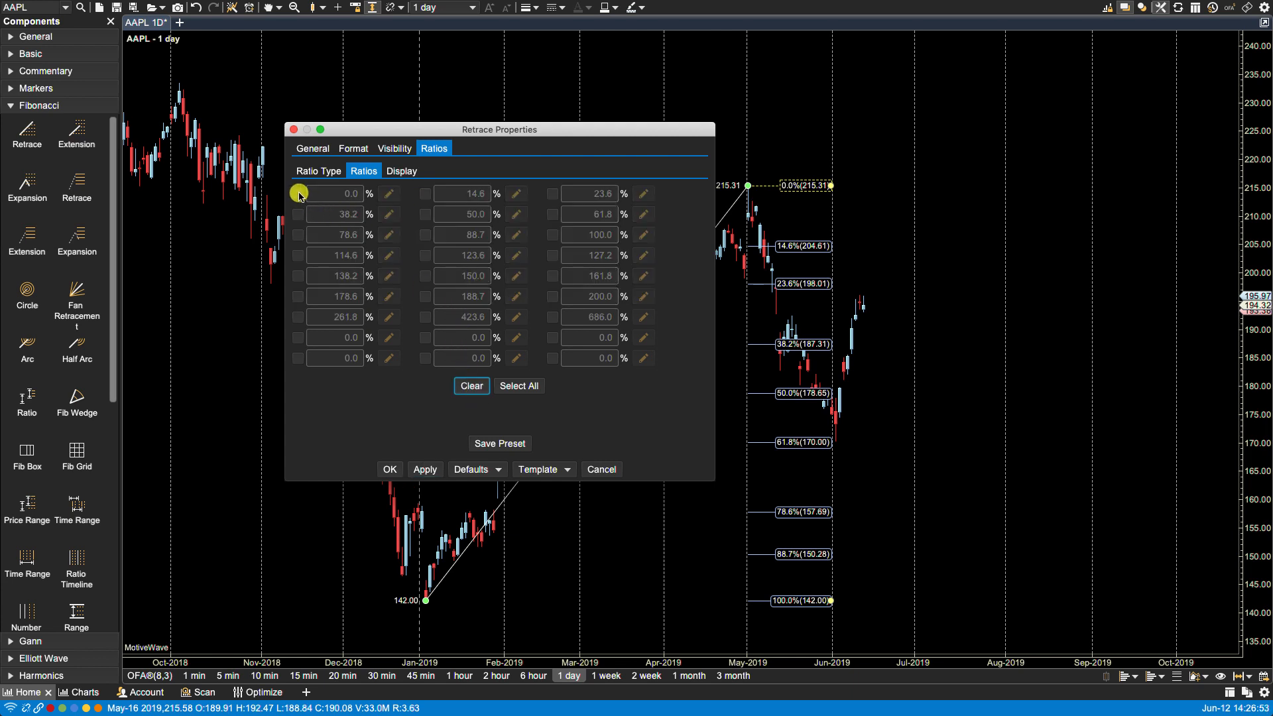
left_click(297, 194)
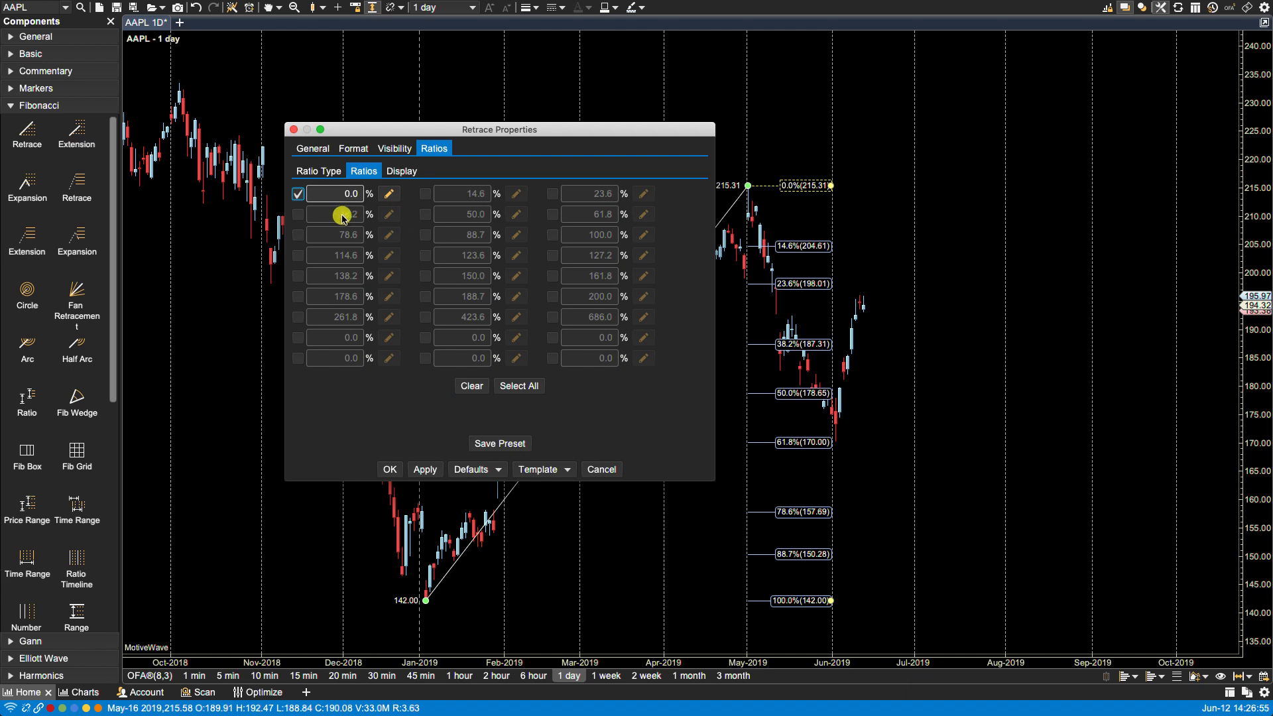
left_click(298, 215)
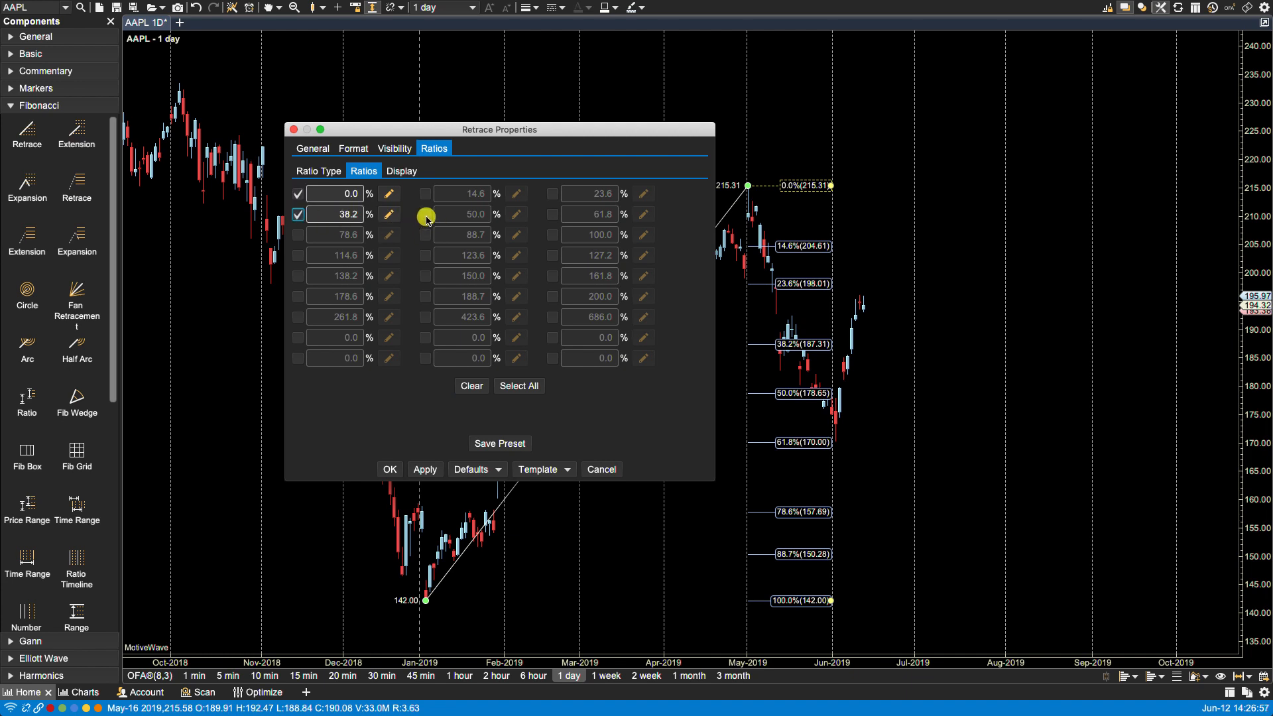
left_click(425, 215)
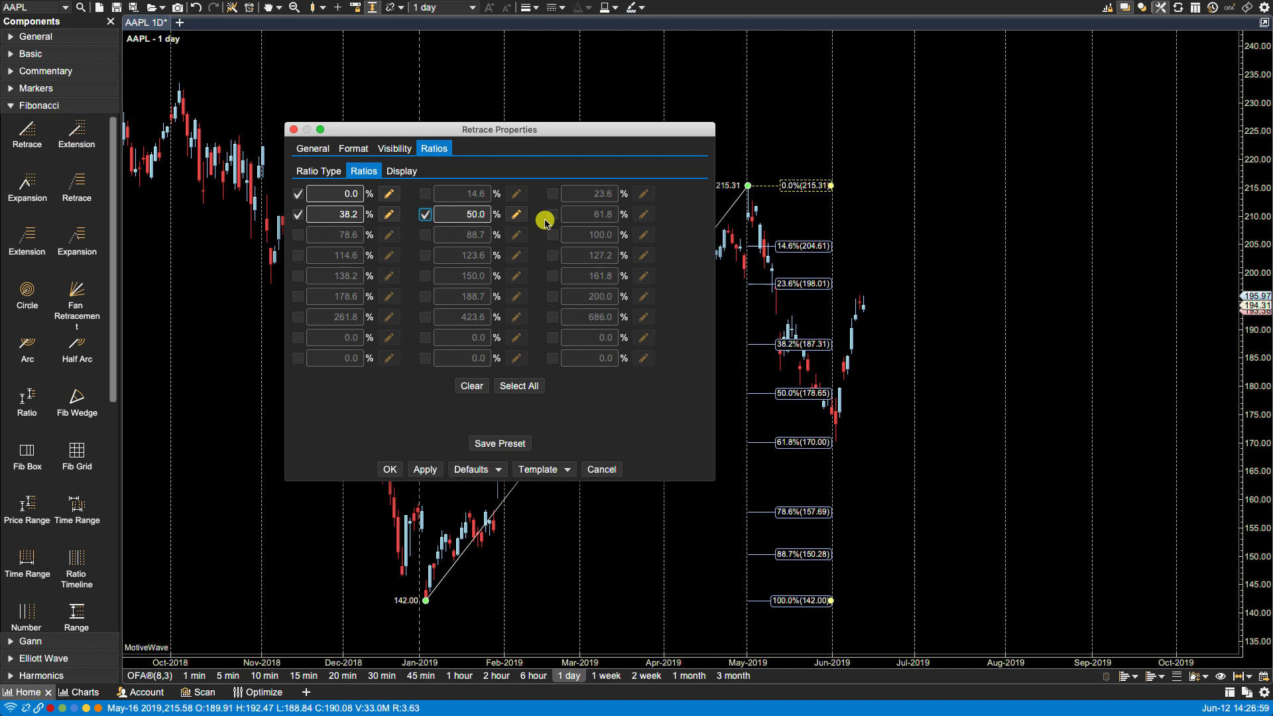
left_click(553, 215)
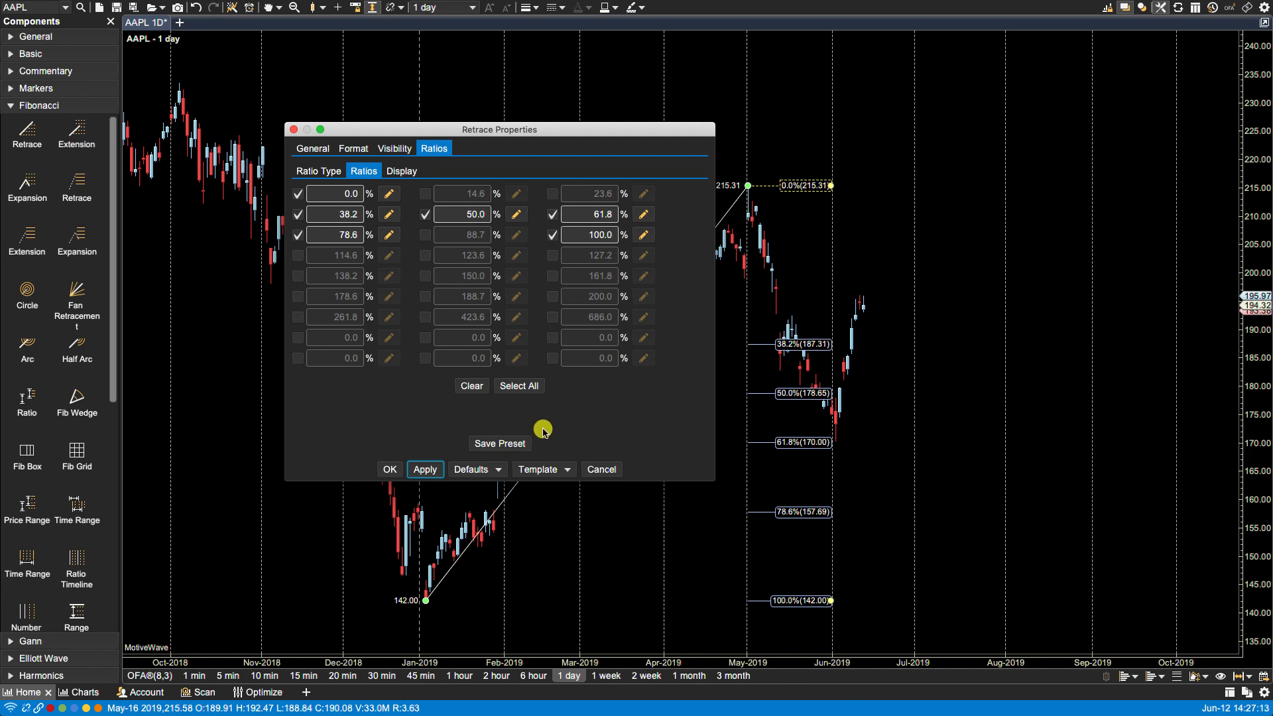
left_click(500, 443)
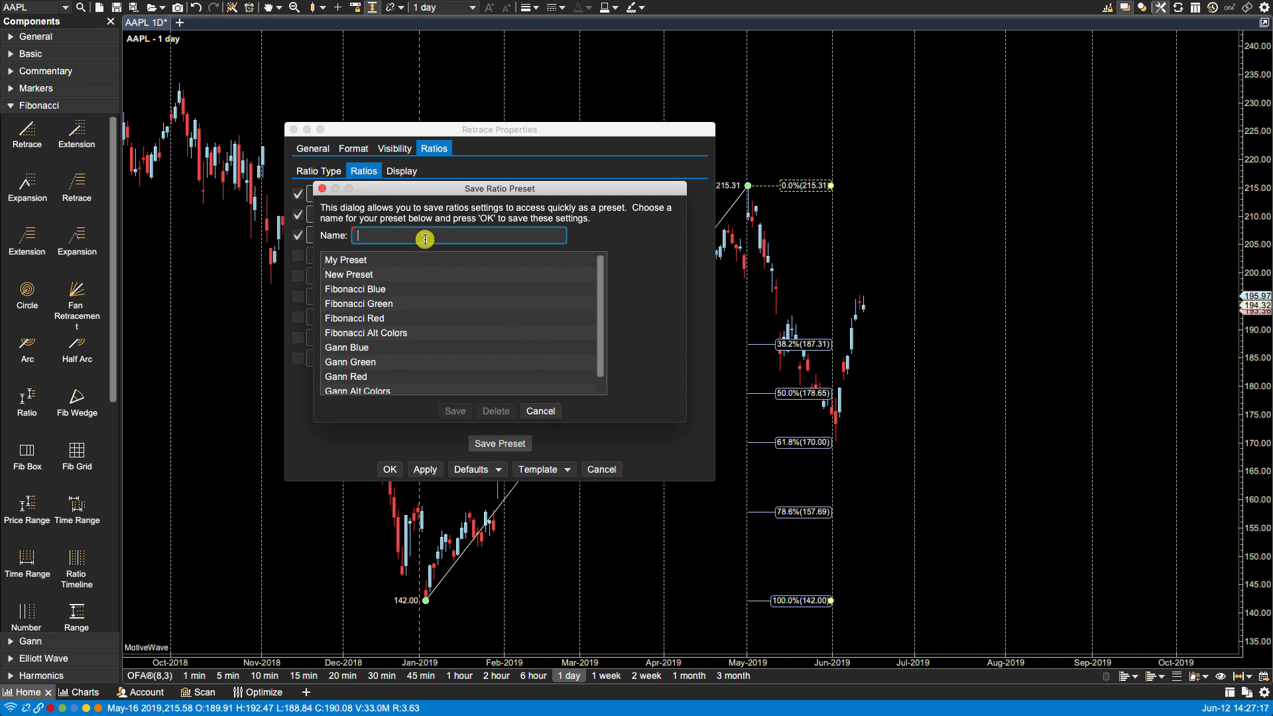
Step: Save the ratios as preset 'My Preset Yellow' and confirm the Retrace Properties
type("My Preset Yellow")
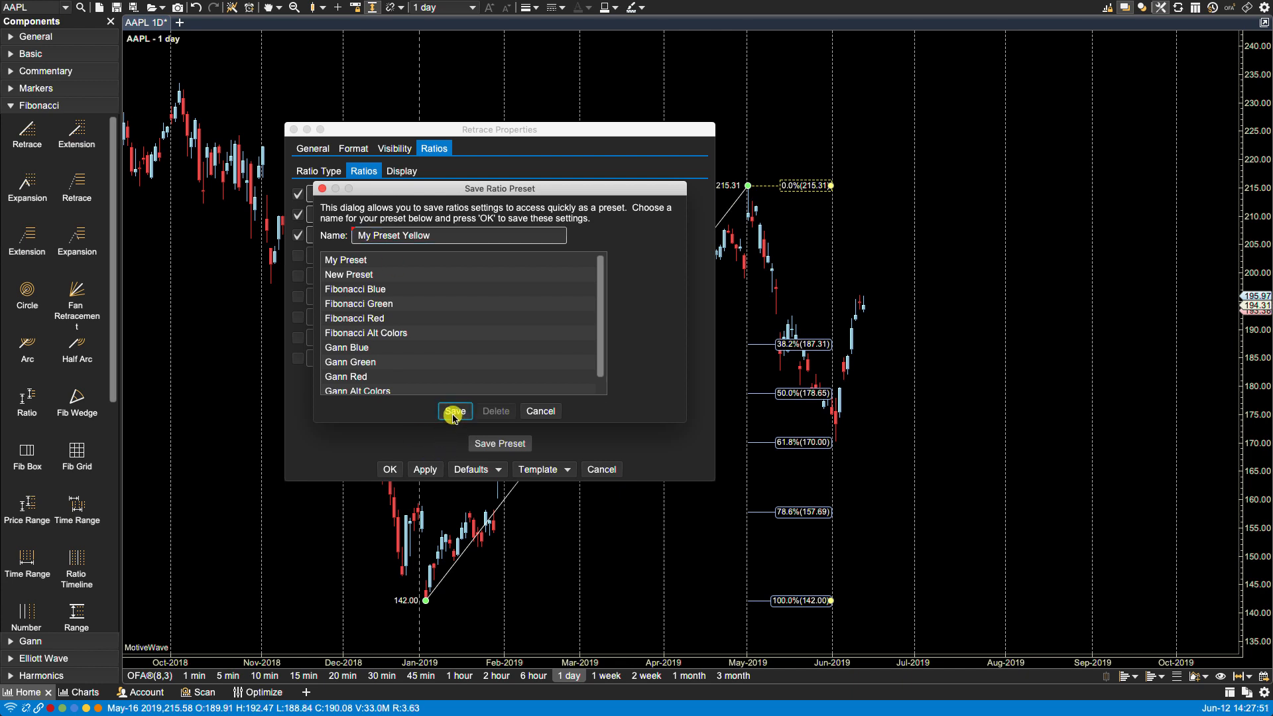
left_click(454, 411)
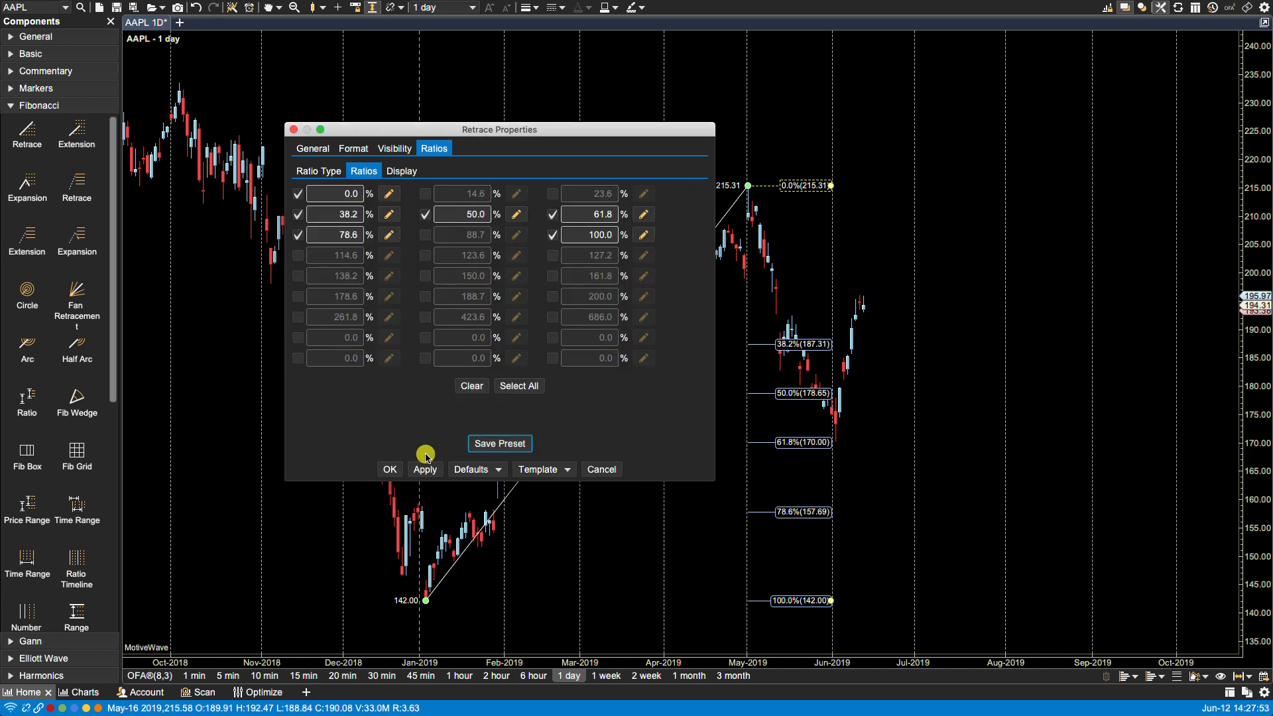
left_click(390, 469)
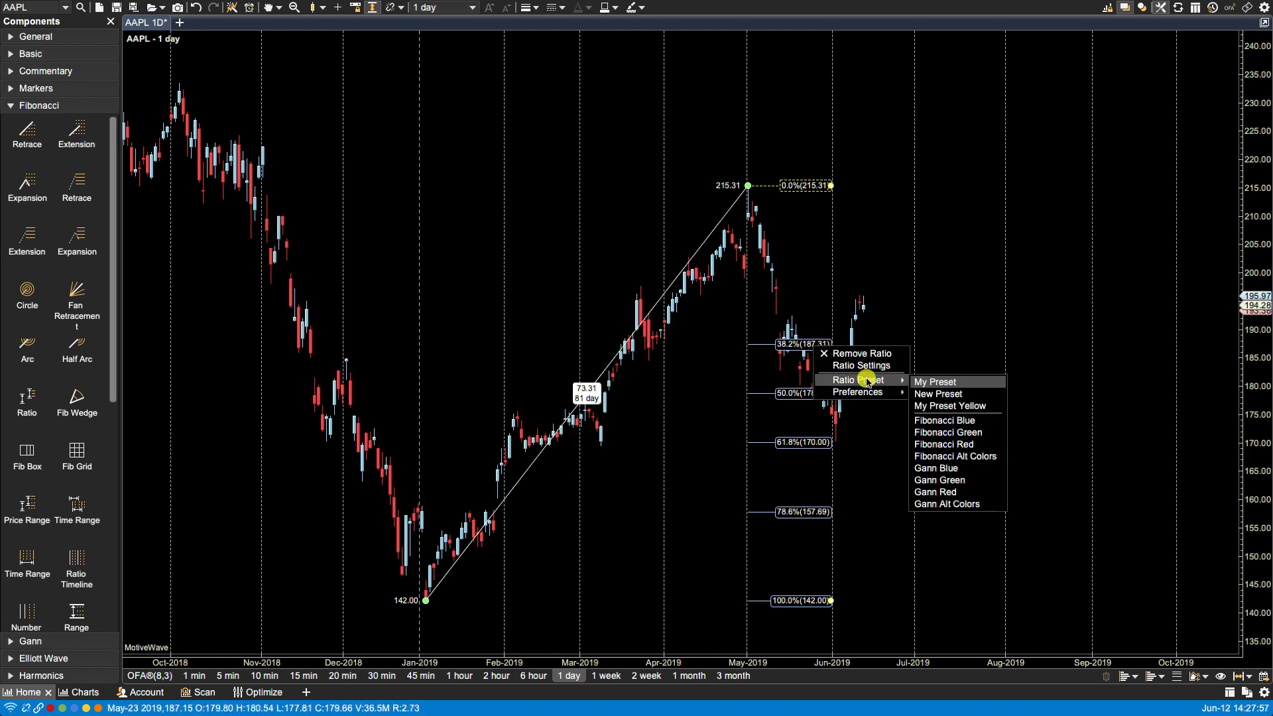
left_click(935, 382)
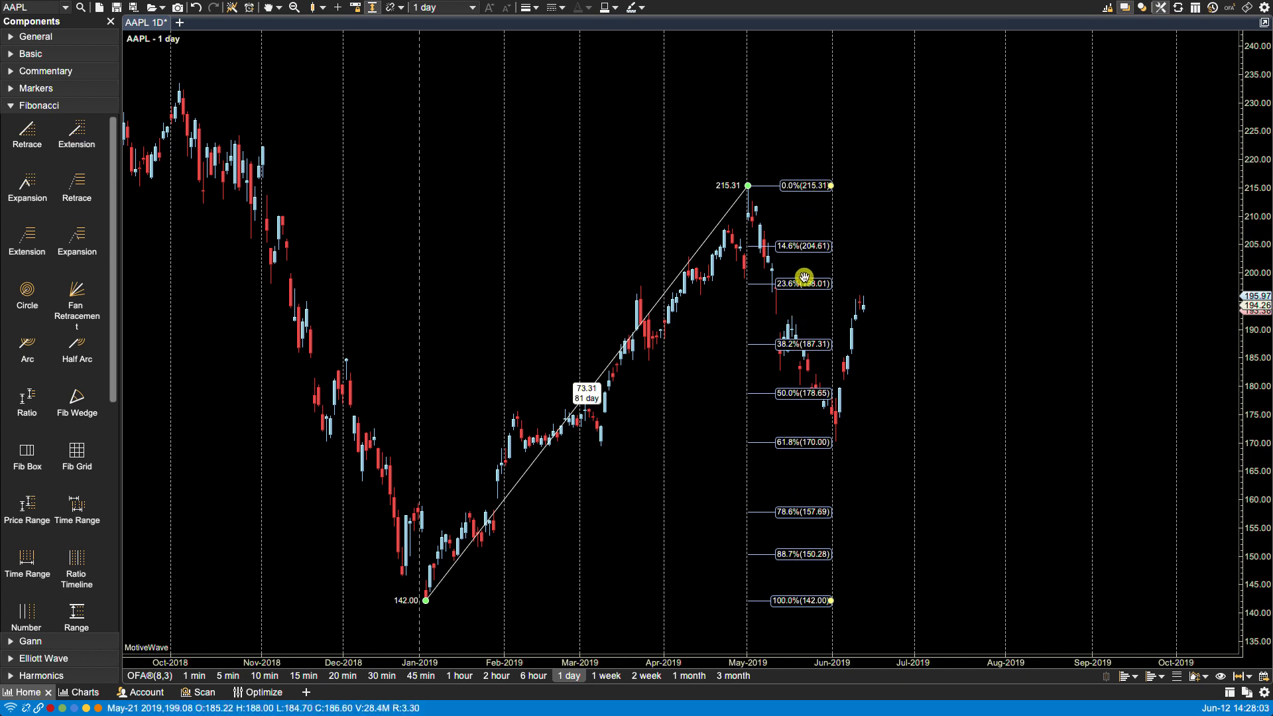
right_click(802, 276)
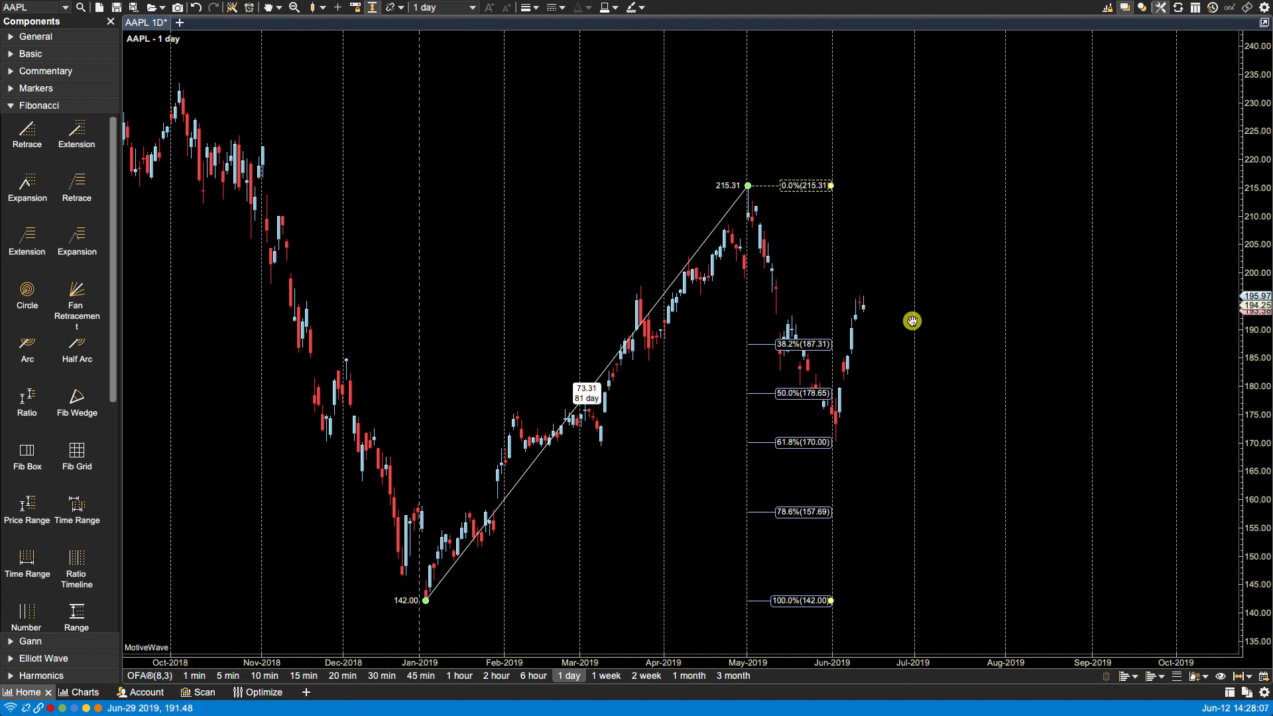
mouse_move(792, 555)
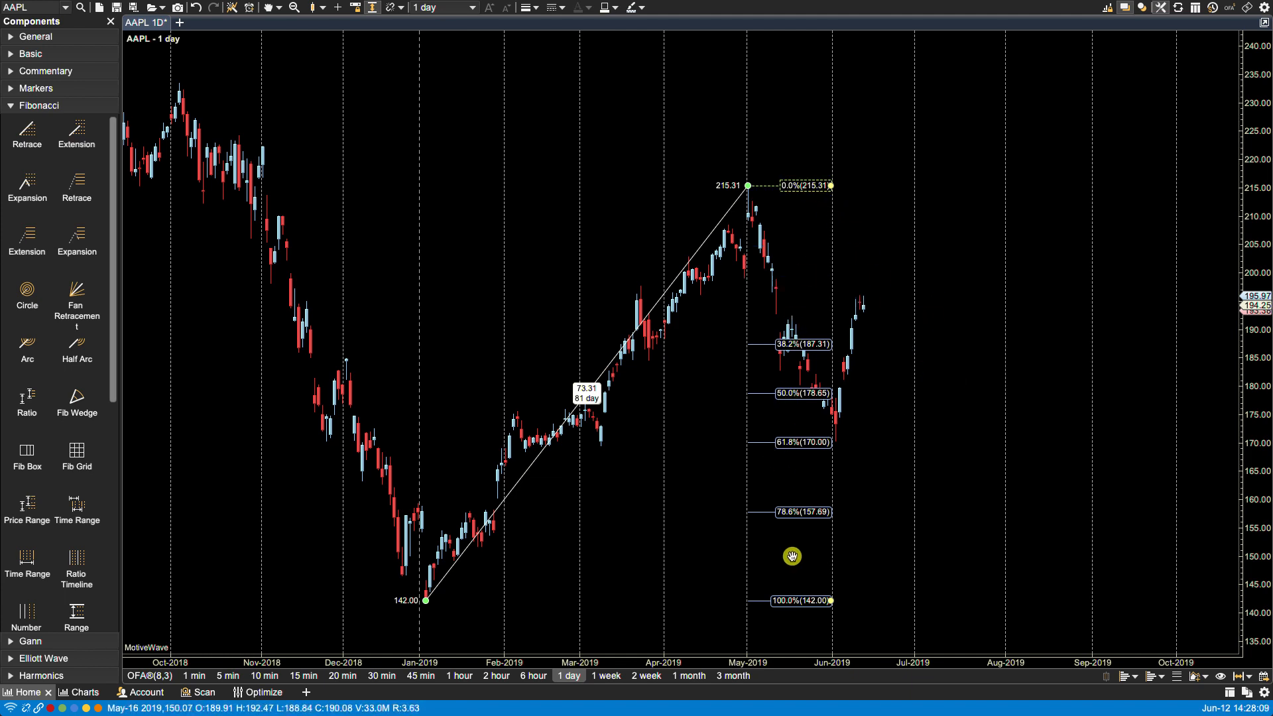
mouse_move(920, 207)
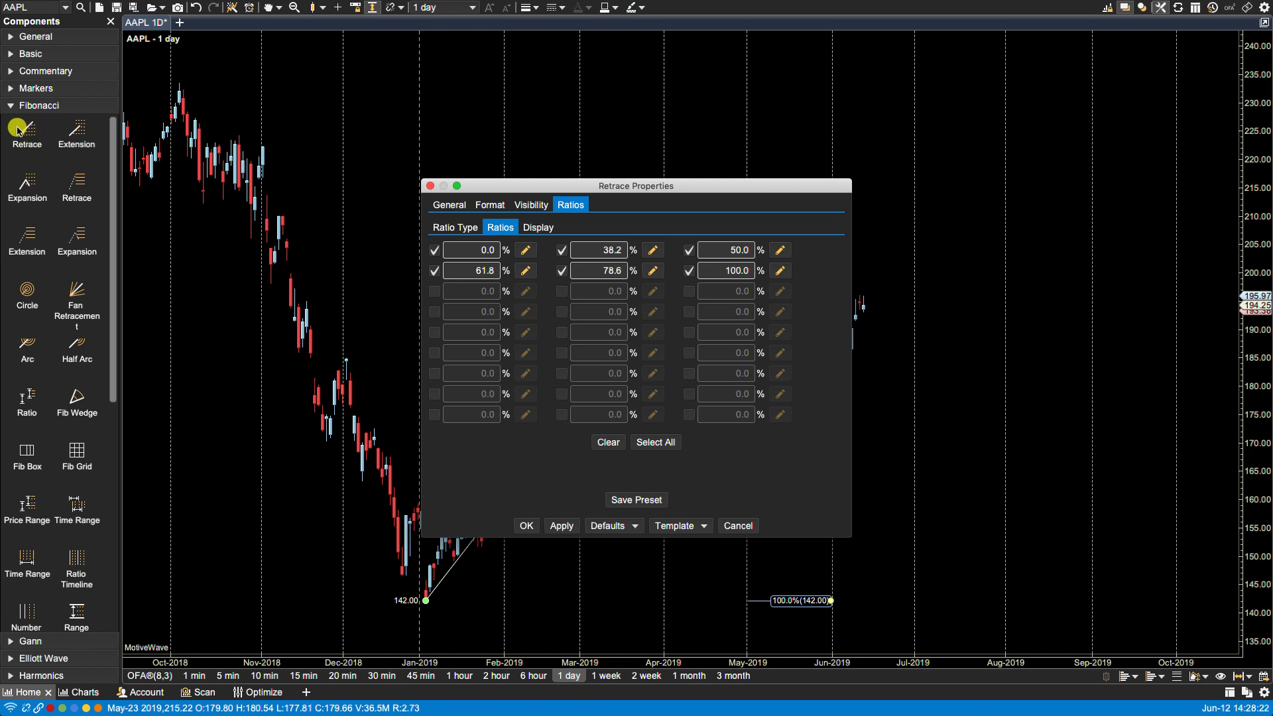
Step: Save the current retracement settings as the defaults for new retracements
left_click(609, 525)
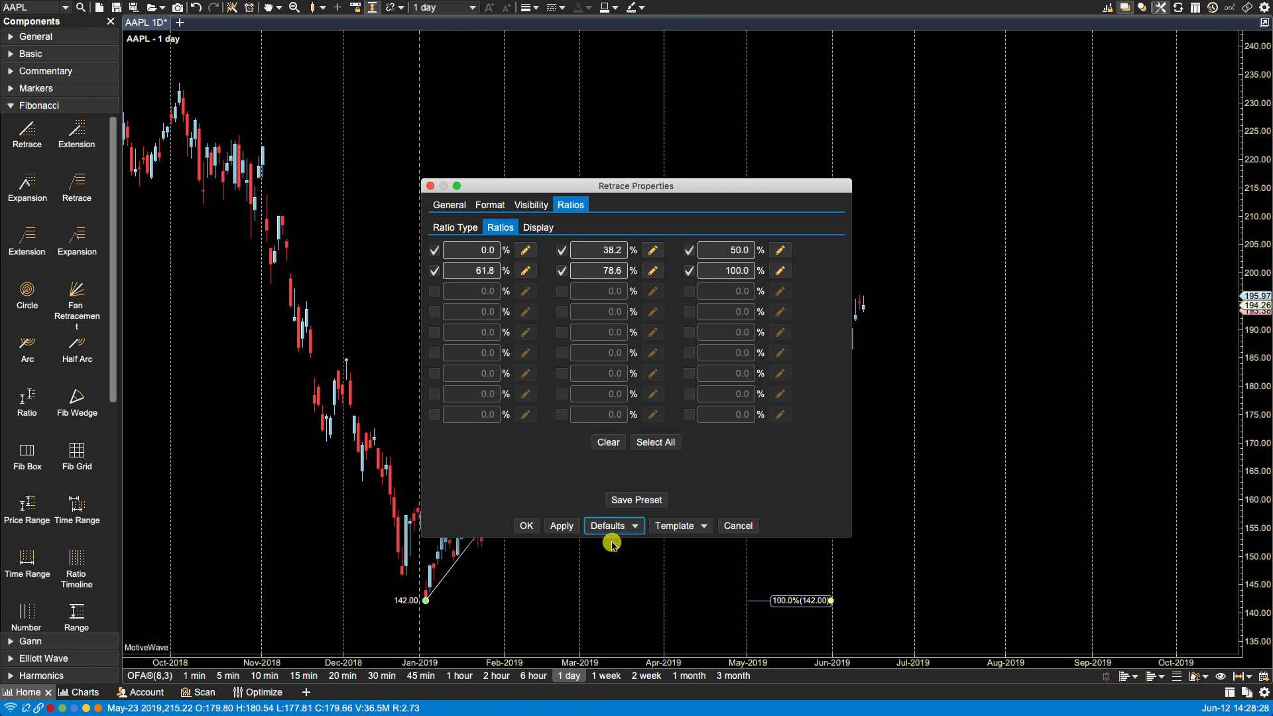
left_click(525, 525)
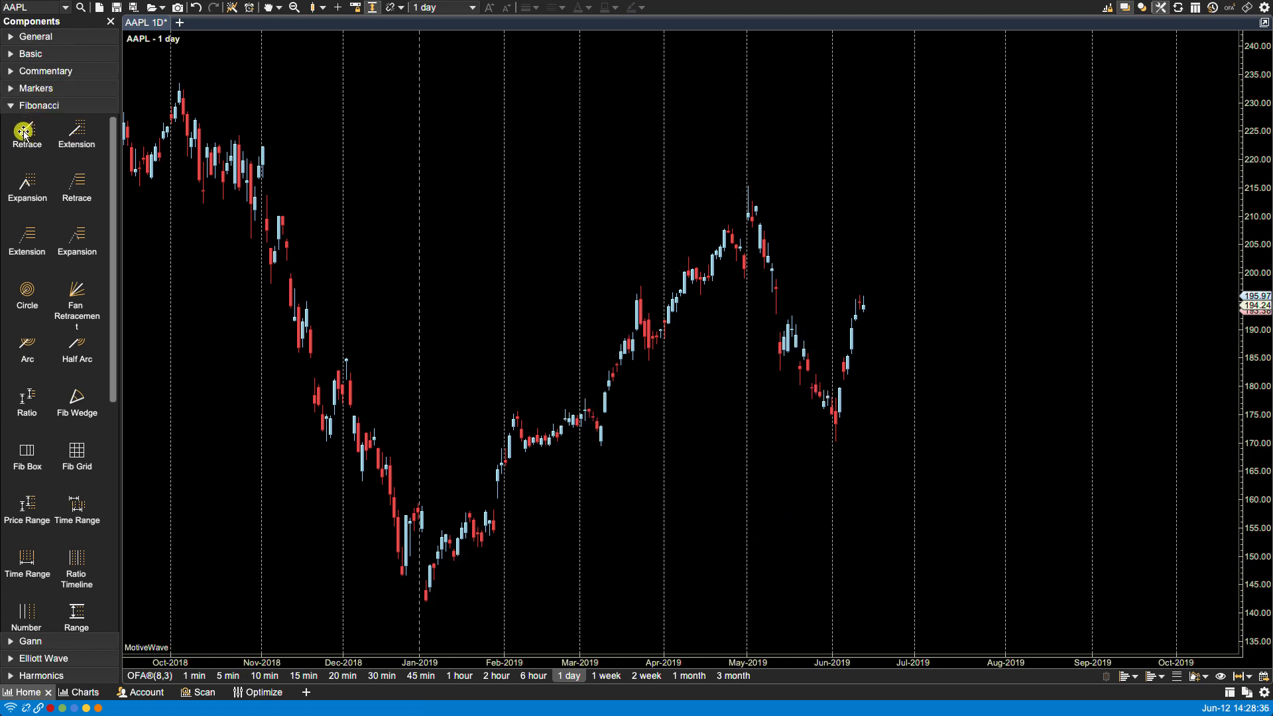
Step: Draw a new retracement spanning the 142.00 January low to the 215.31 May high
left_click_drag(725, 497, 767, 372)
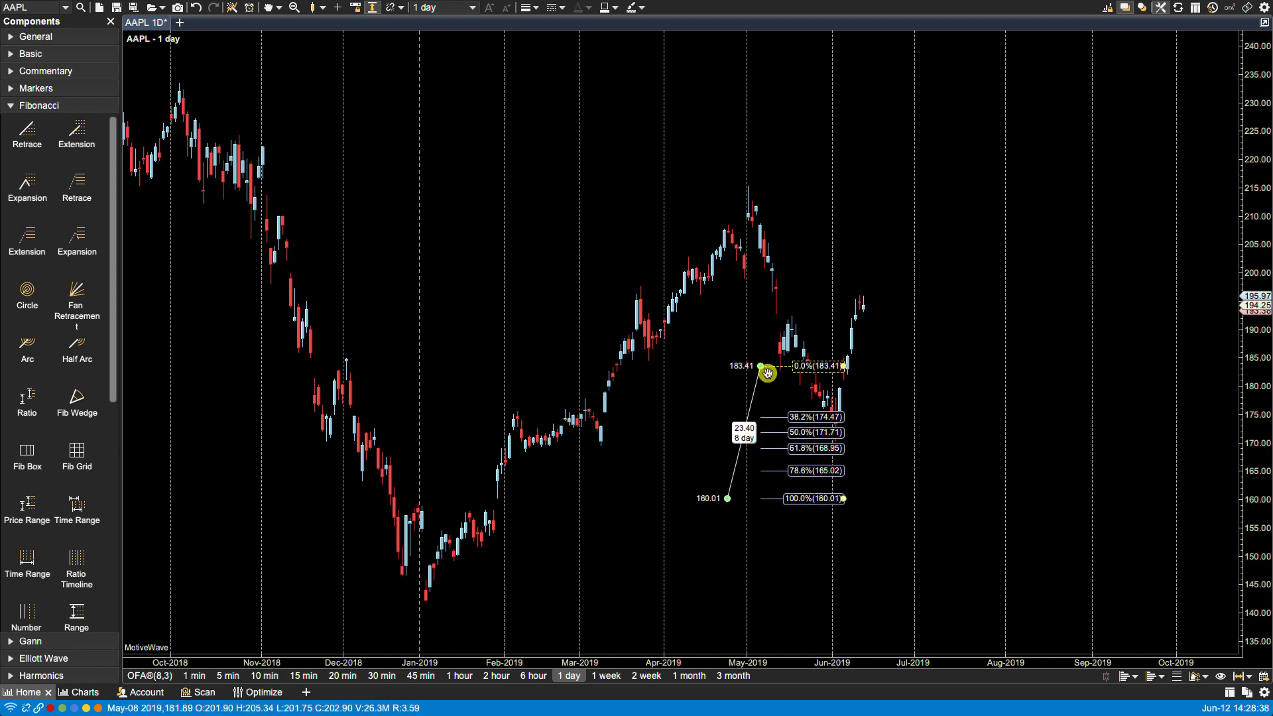
left_click_drag(768, 374, 747, 186)
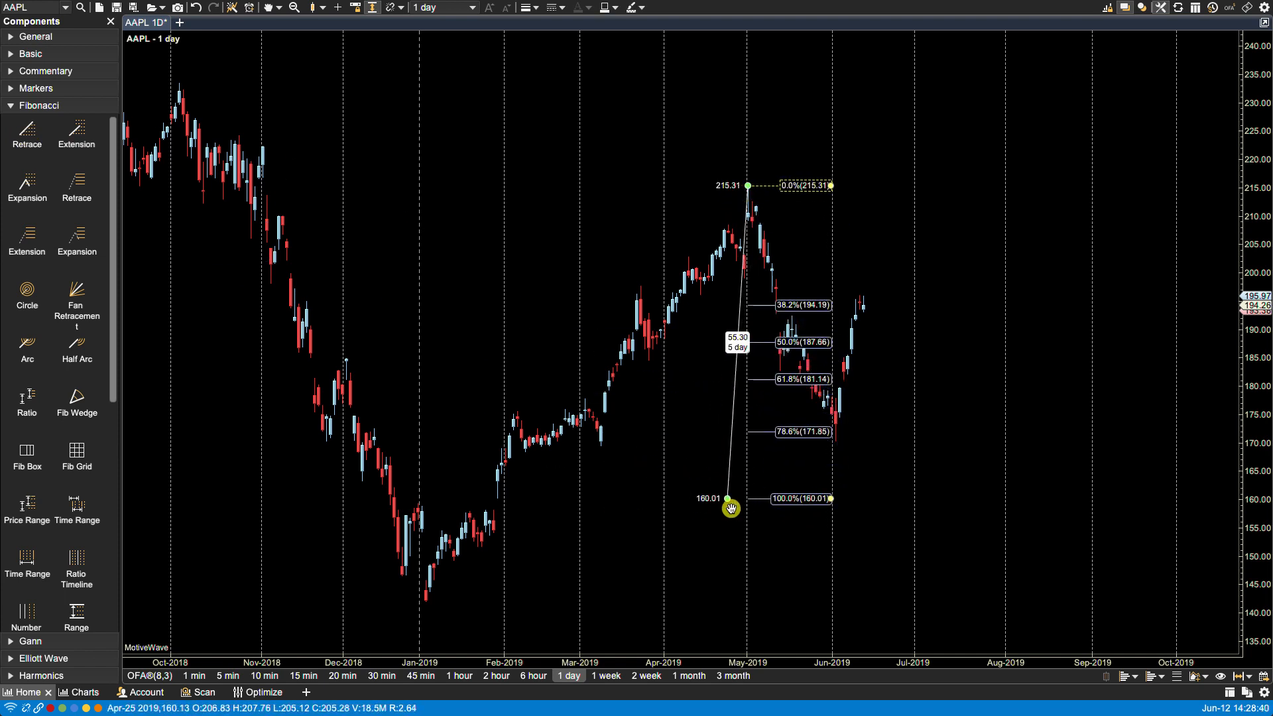
left_click_drag(729, 508, 428, 601)
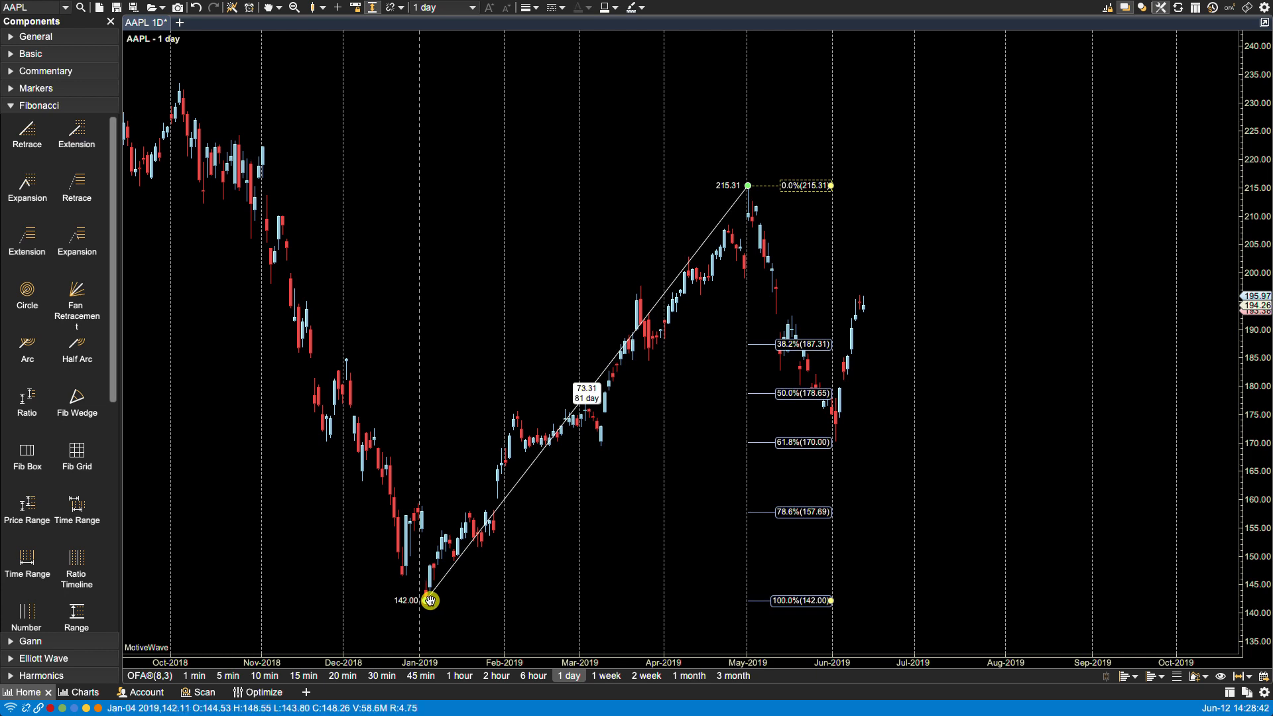